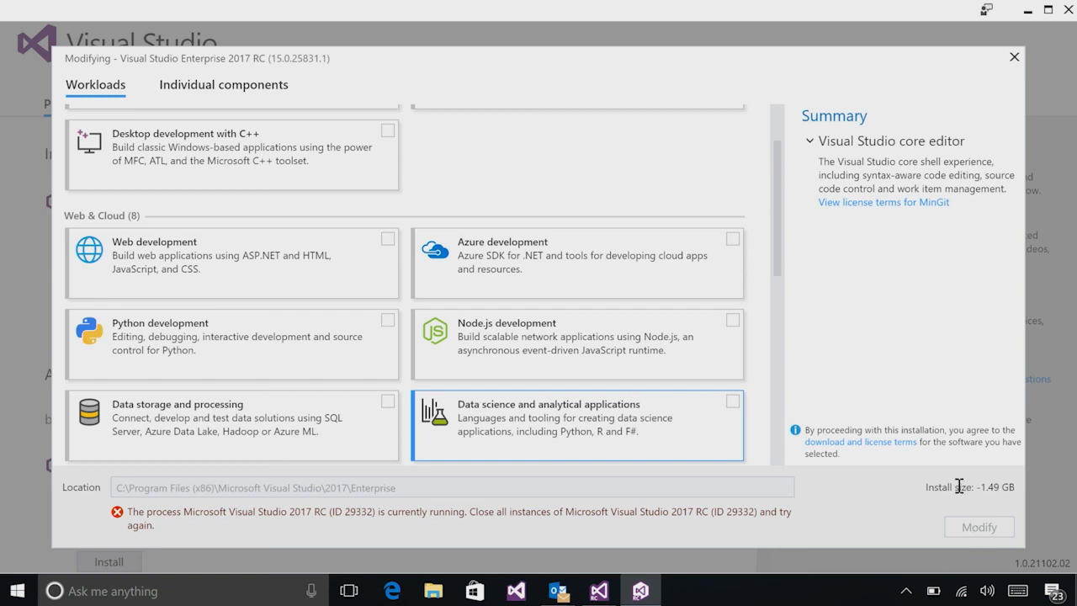
{"action": "mouse_move", "coordinate": [864, 396]}
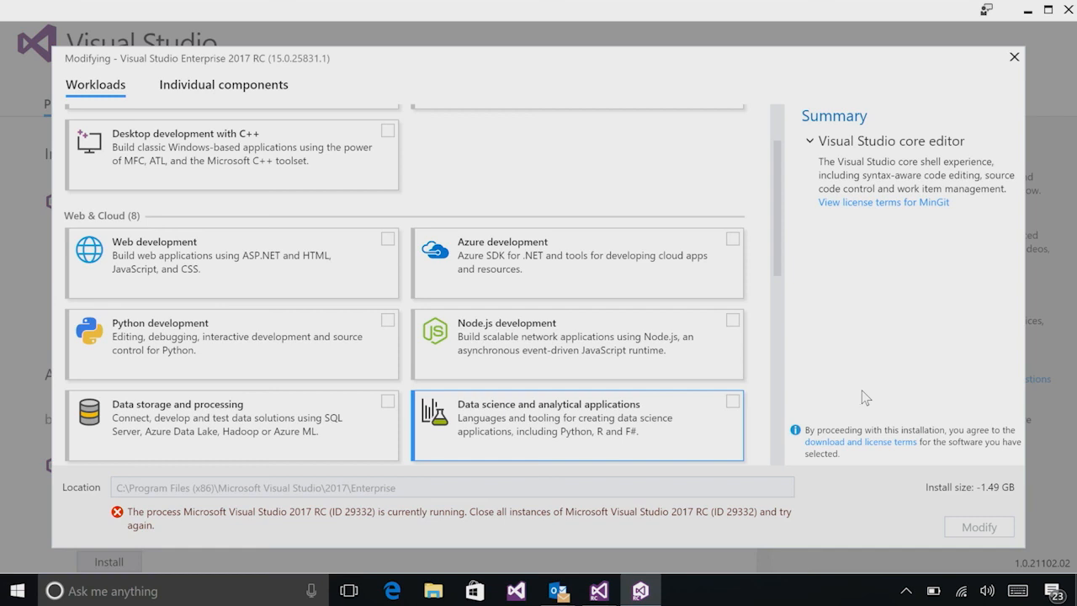
{"action": "mouse_move", "coordinate": [768, 372]}
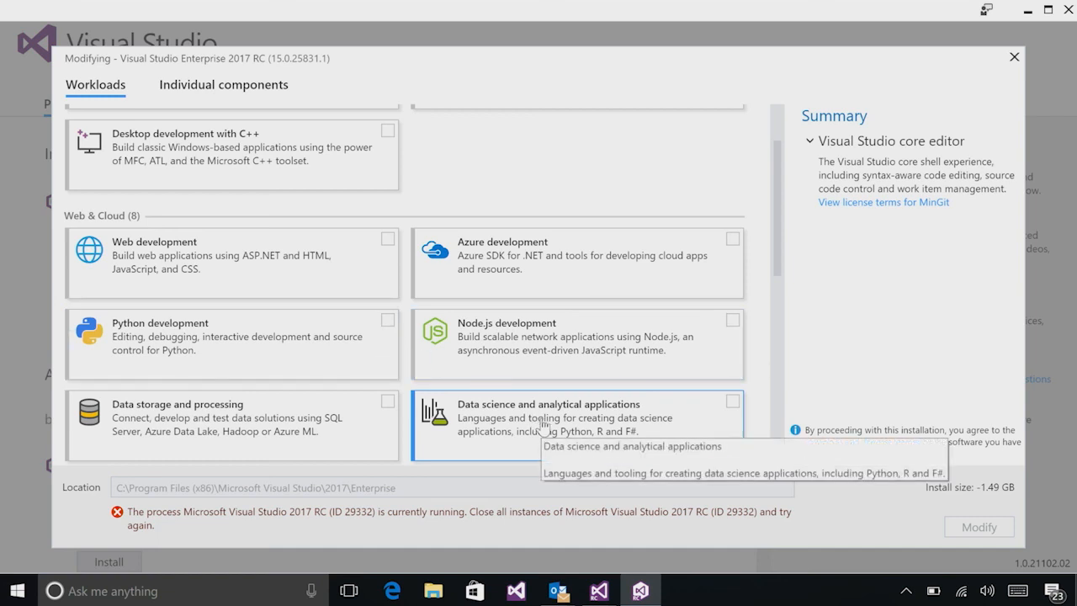
Try the Python development workload without Python 3, then clear it again.
{"action": "left_click", "coordinate": [388, 320]}
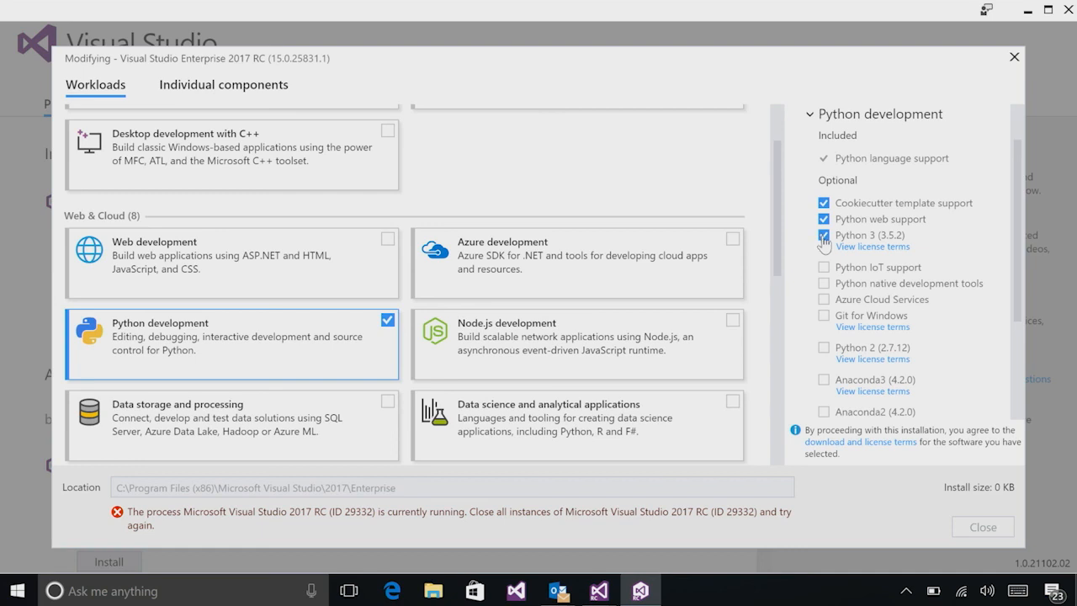
{"action": "mouse_move", "coordinate": [825, 243]}
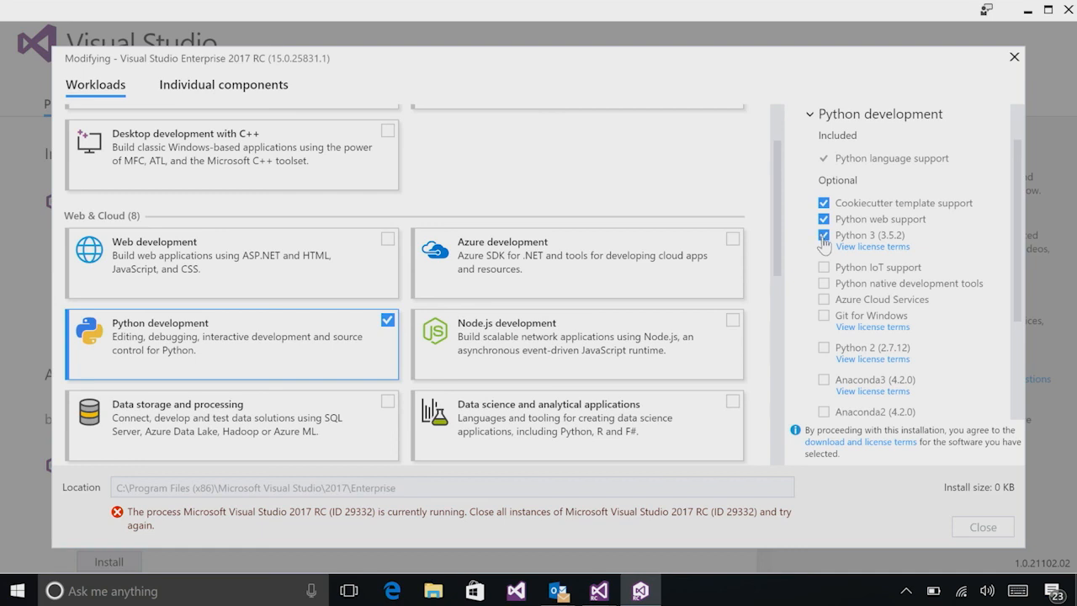
{"action": "left_click", "coordinate": [823, 235]}
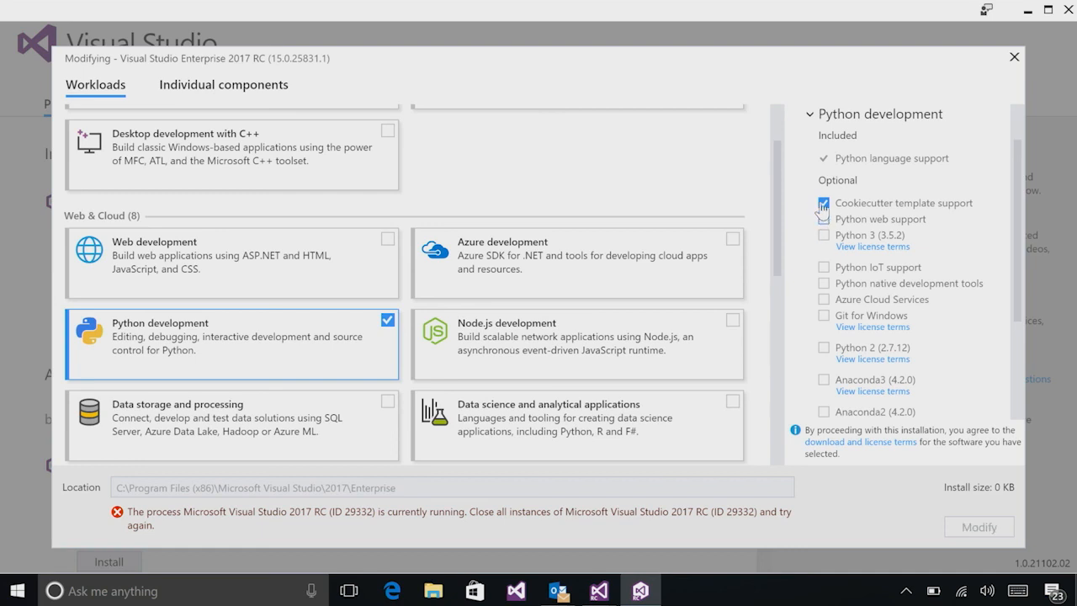
{"action": "left_click", "coordinate": [823, 203]}
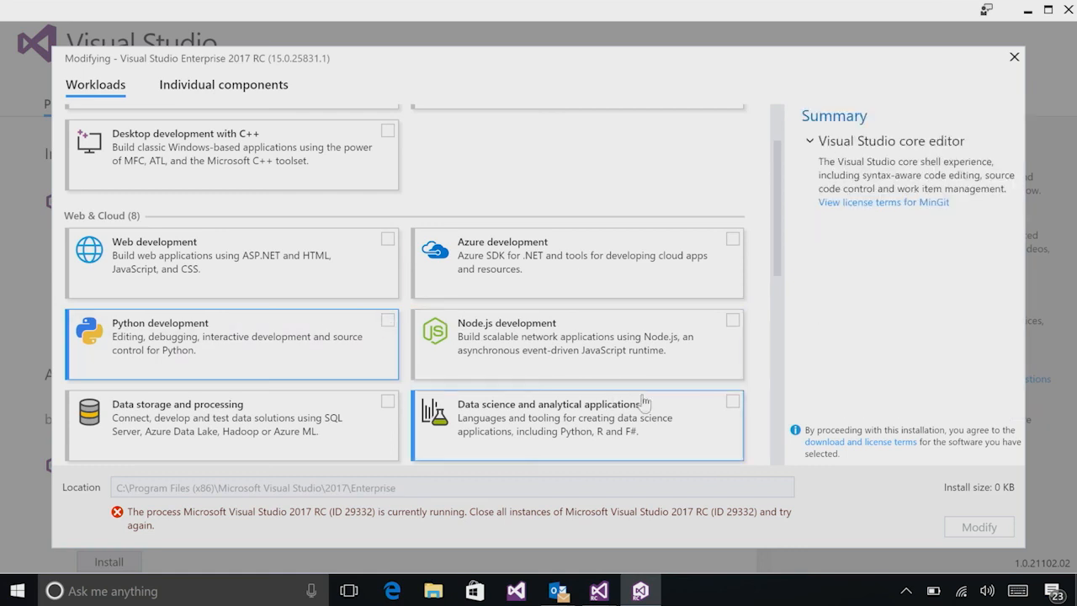
Select Data science and analytical applications, removing F#, R language, R runtime and Microsoft R Open.
{"action": "left_click", "coordinate": [731, 402]}
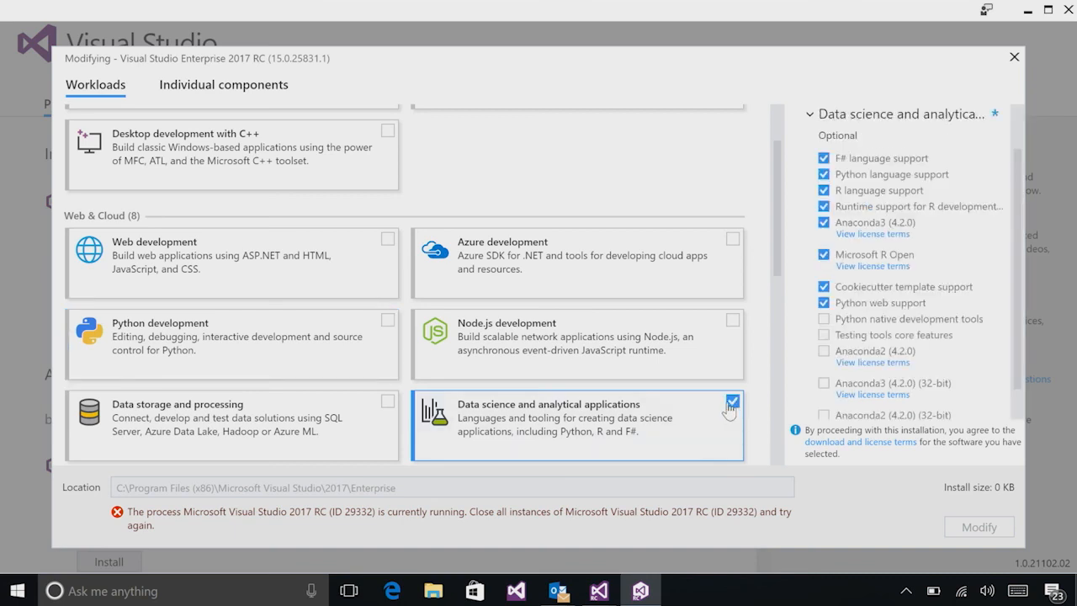
{"action": "left_click", "coordinate": [731, 401]}
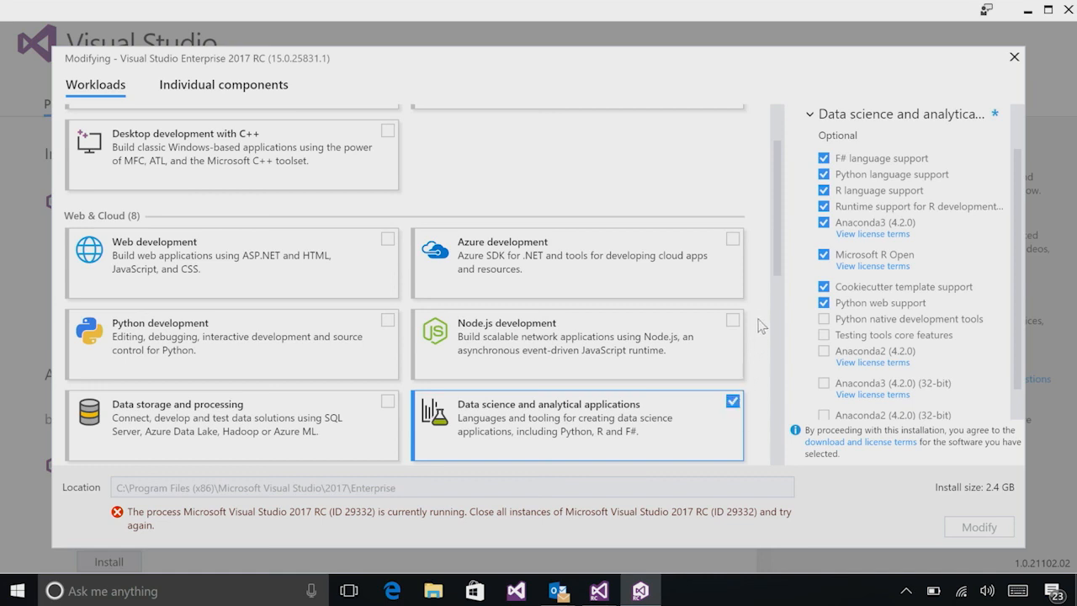
{"action": "left_click", "coordinate": [824, 158]}
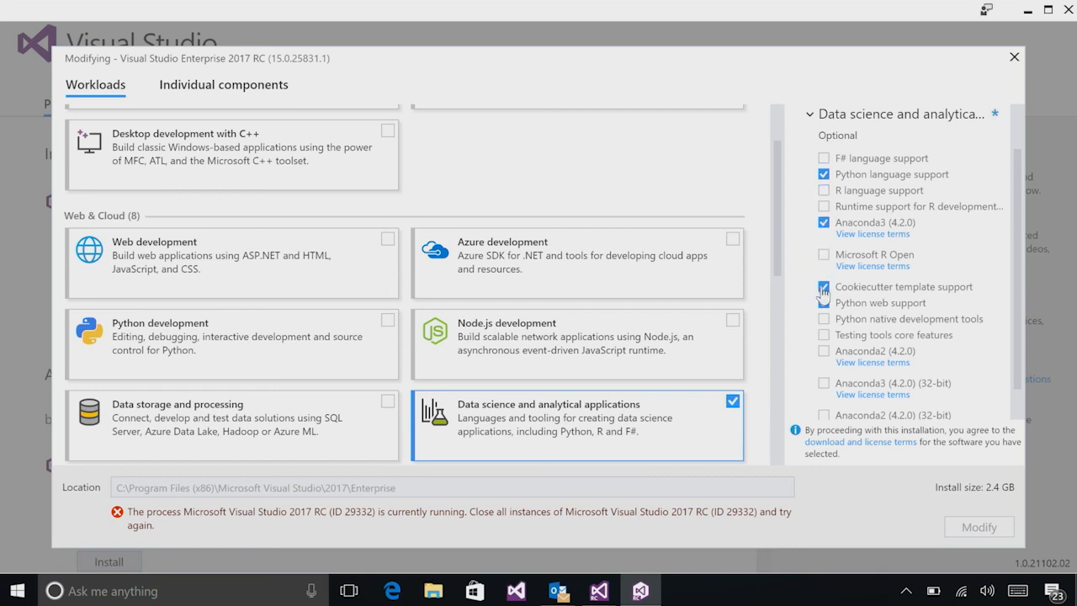
{"action": "left_click", "coordinate": [824, 302]}
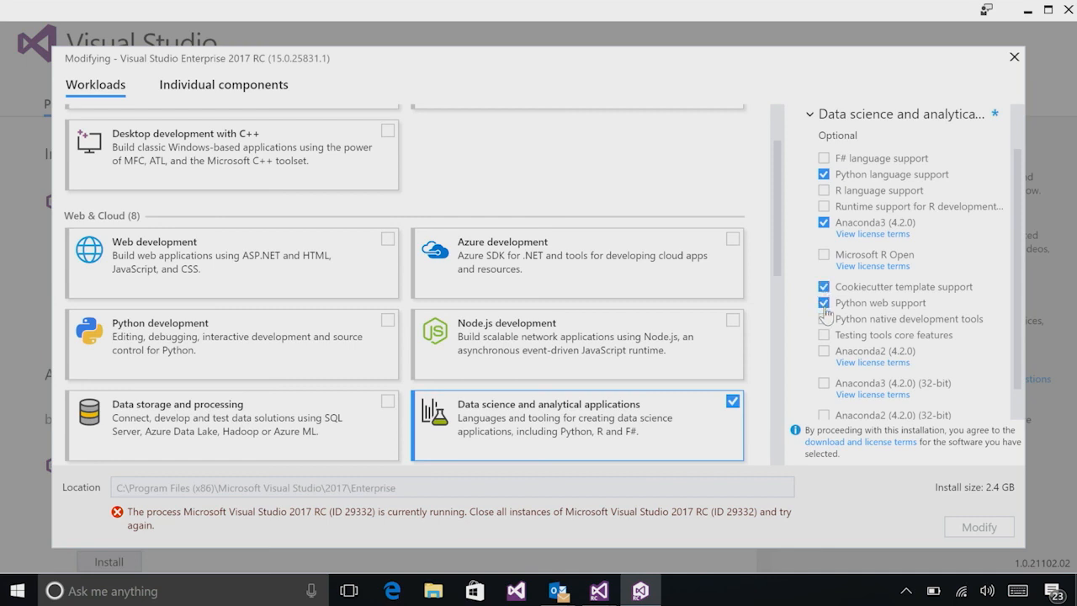
{"action": "left_click", "coordinate": [824, 319]}
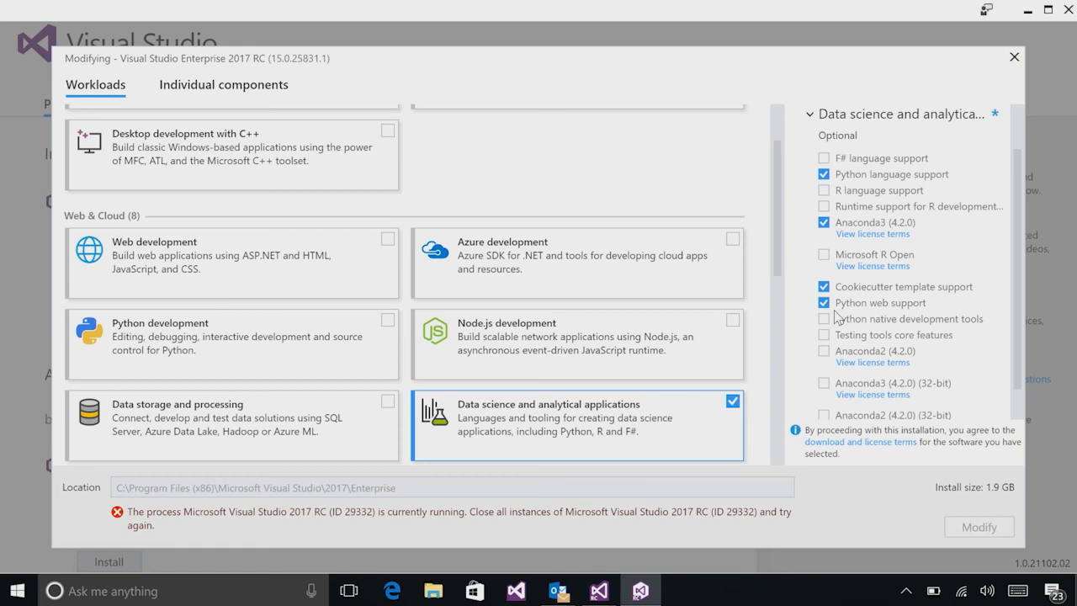
{"action": "mouse_move", "coordinate": [114, 352]}
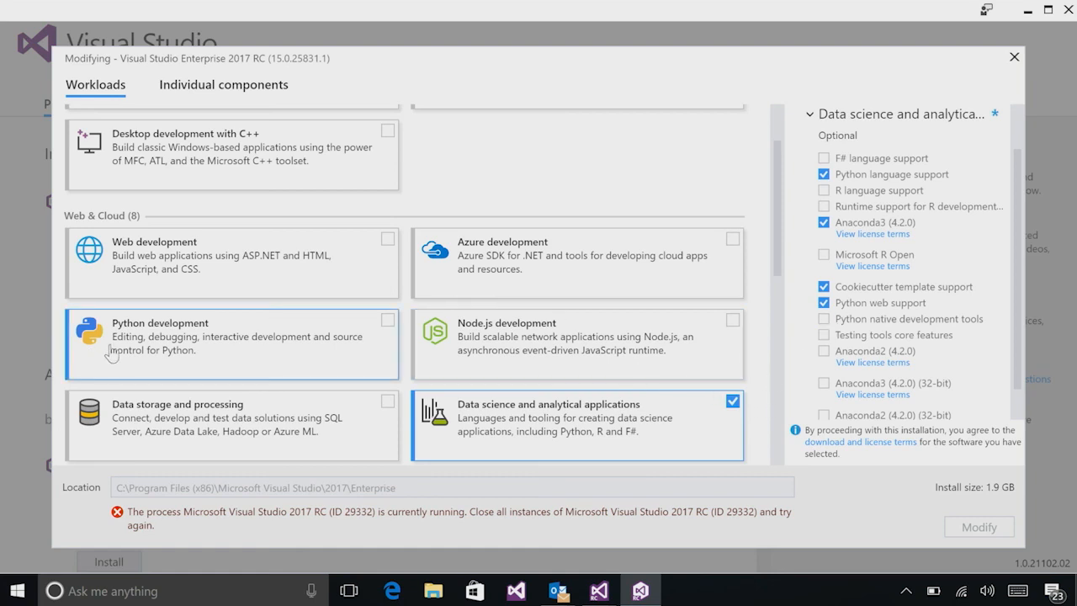
{"action": "mouse_move", "coordinate": [594, 333]}
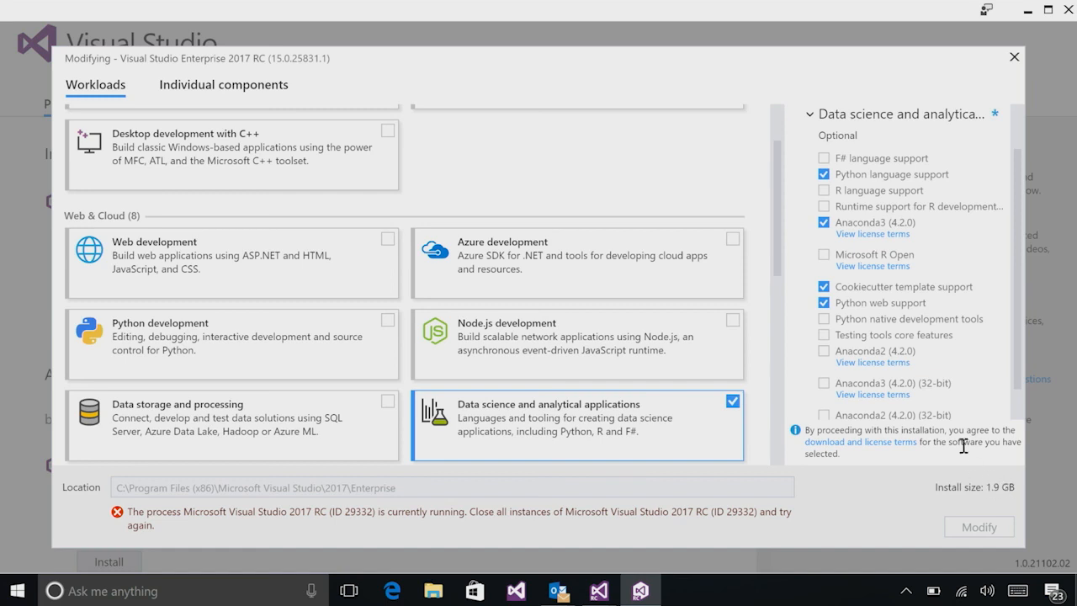
{"action": "mouse_move", "coordinate": [844, 318]}
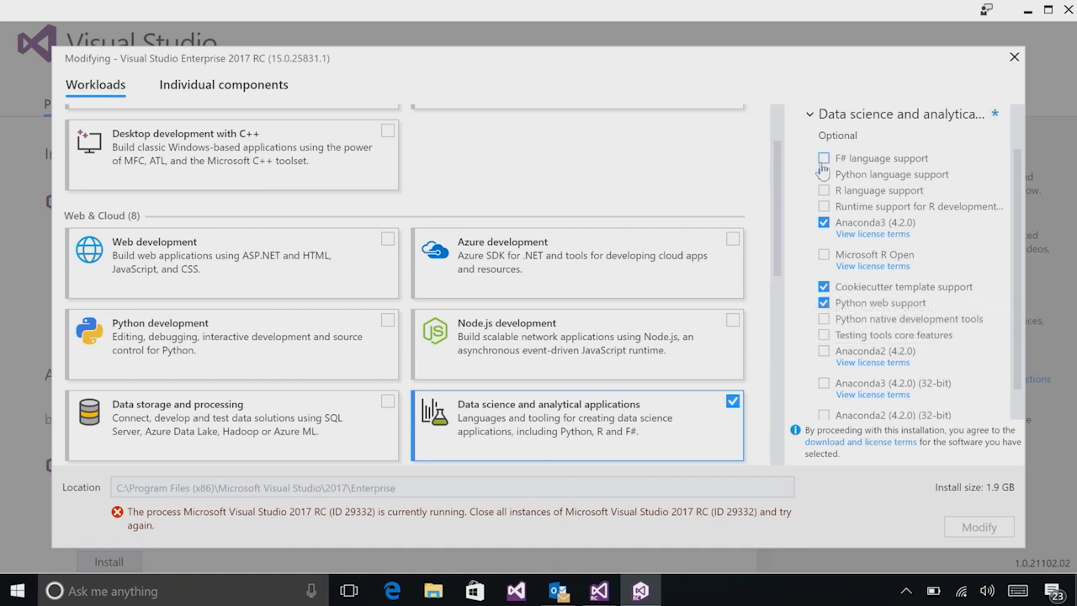
{"action": "left_click", "coordinate": [823, 175]}
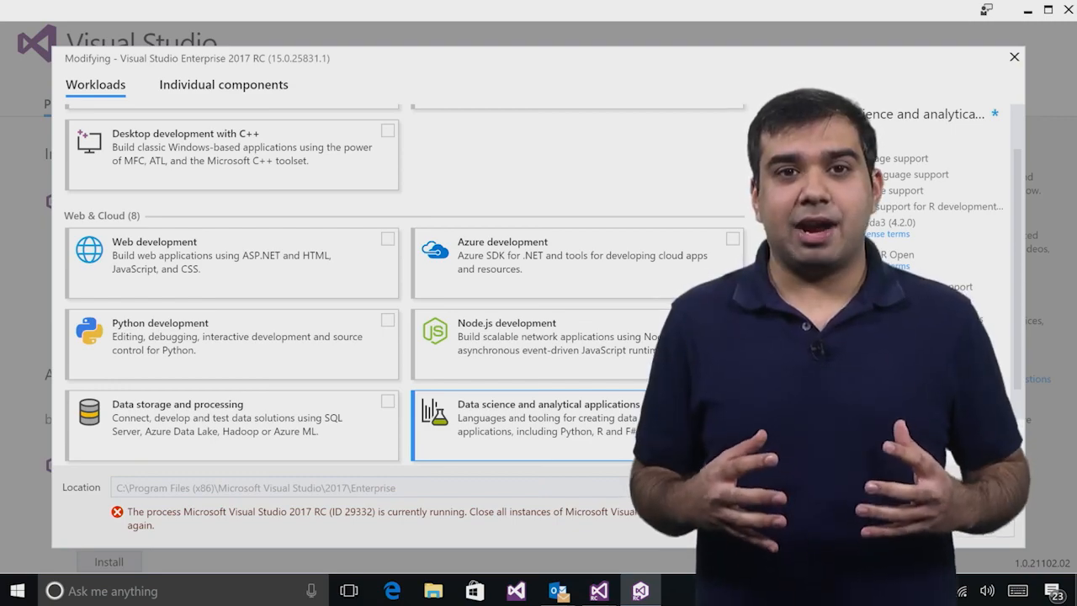
{"action": "left_click", "coordinate": [1014, 56]}
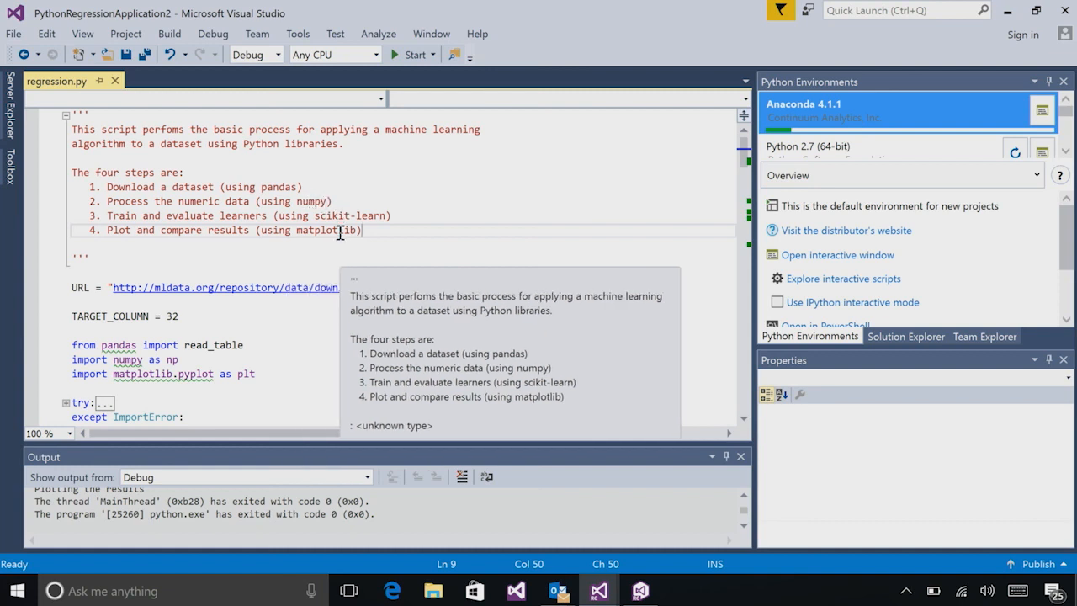
{"action": "mouse_move", "coordinate": [797, 112]}
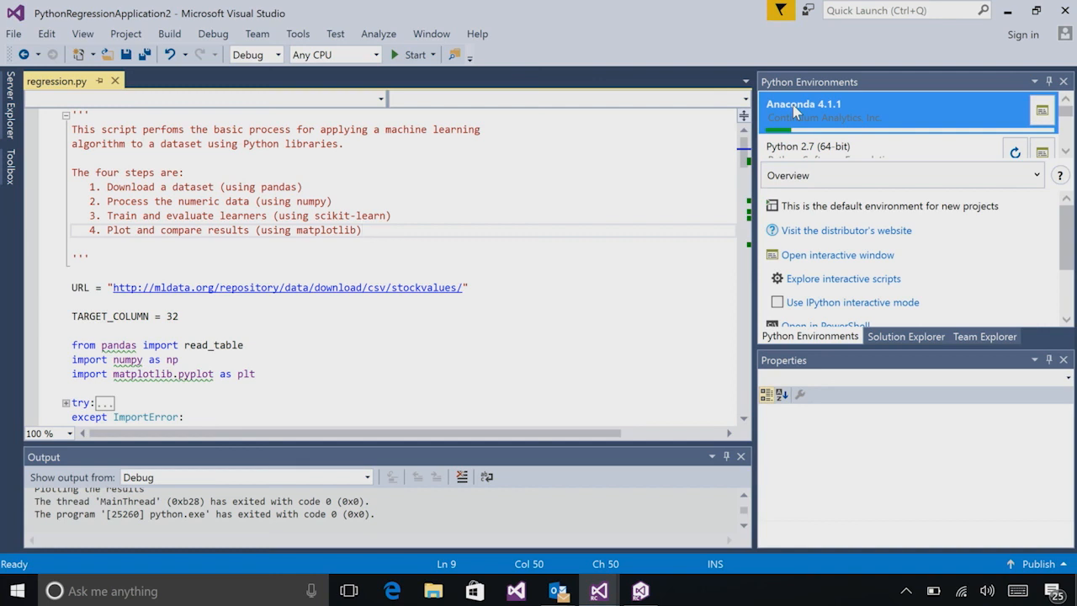
{"action": "mouse_move", "coordinate": [904, 113]}
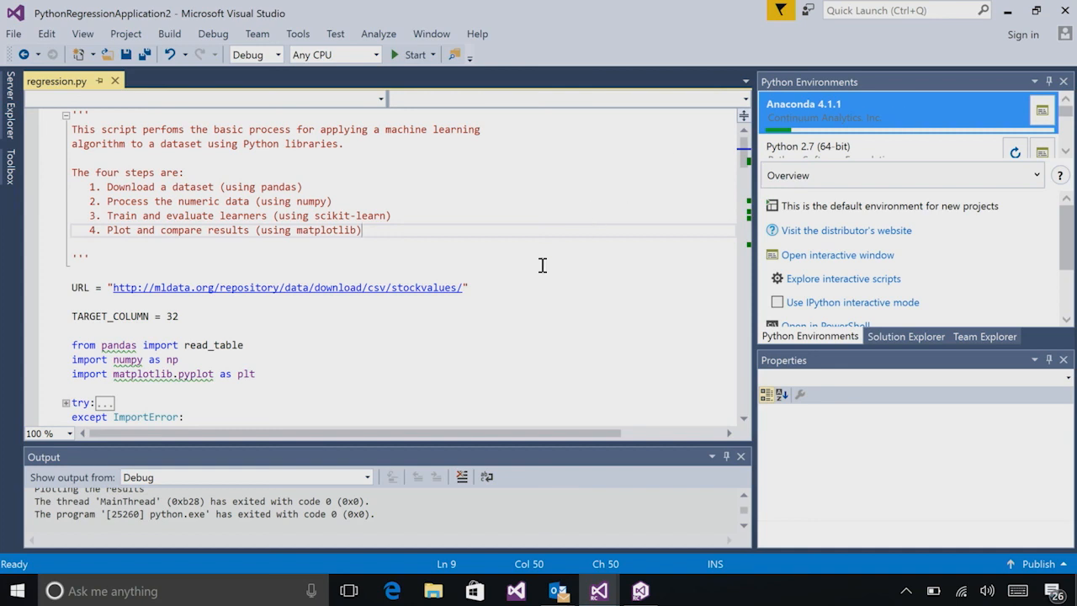
{"action": "scroll", "scroll_direction": "down", "scroll_amount": 3}
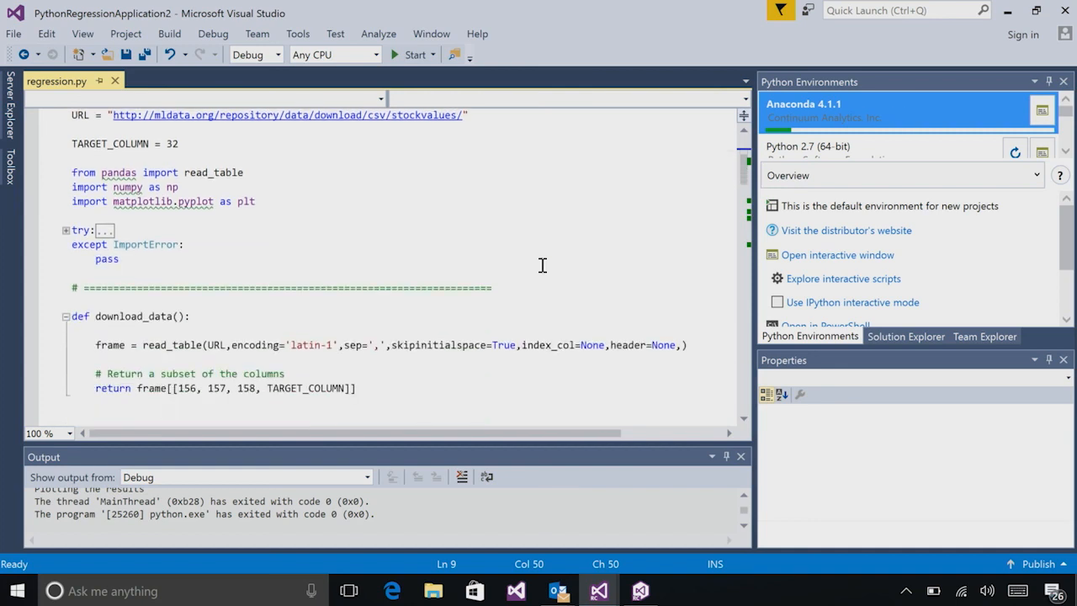
{"action": "scroll", "scroll_direction": "down", "scroll_amount": 3}
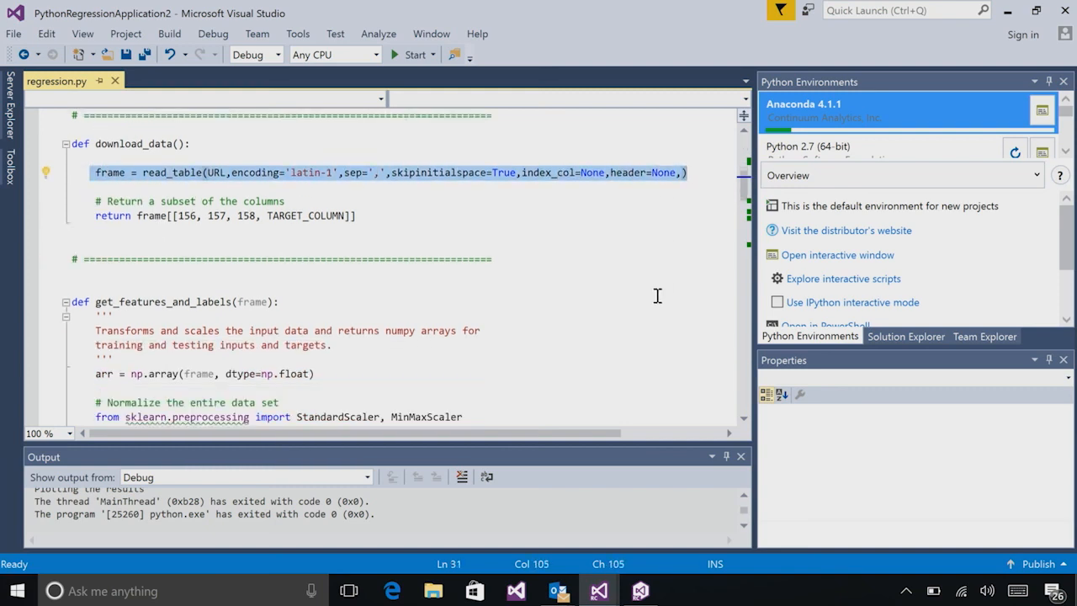
{"action": "scroll", "scroll_direction": "down", "scroll_amount": 3}
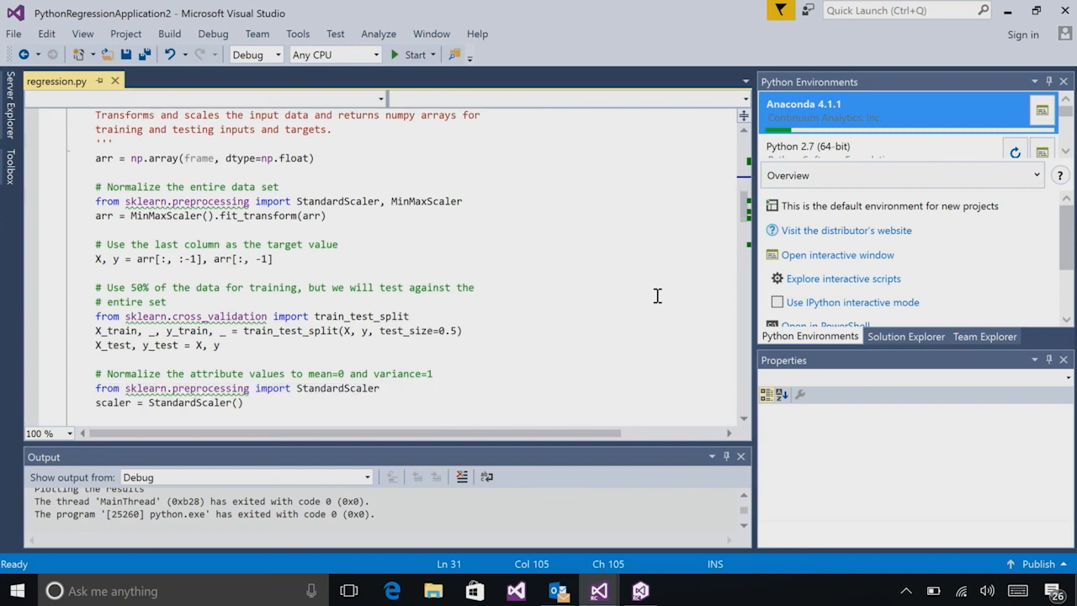
{"action": "scroll", "scroll_direction": "down", "scroll_amount": 3}
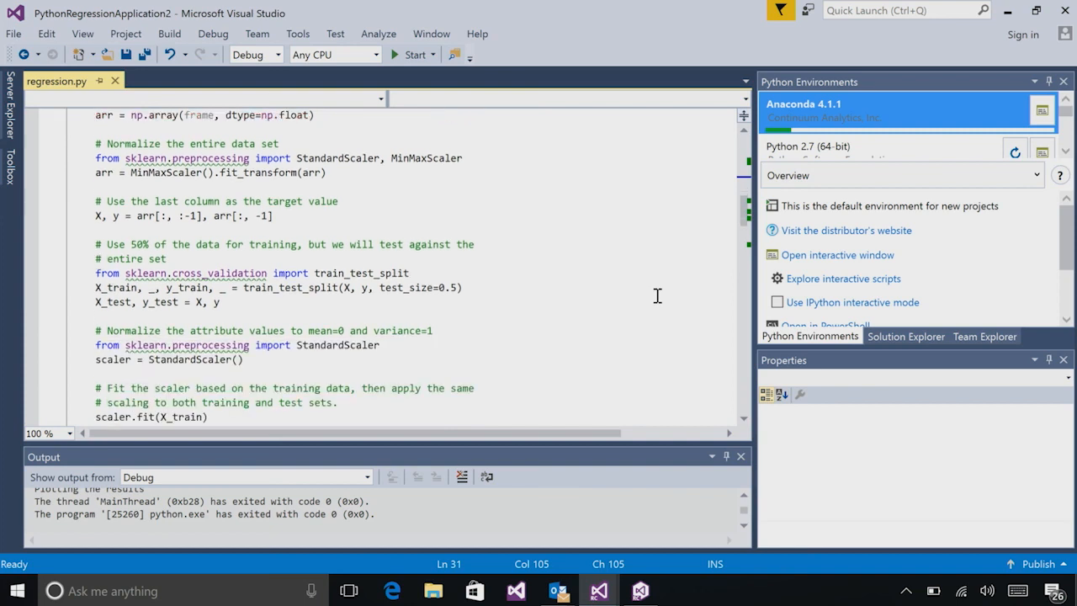
{"action": "mouse_move", "coordinate": [126, 288]}
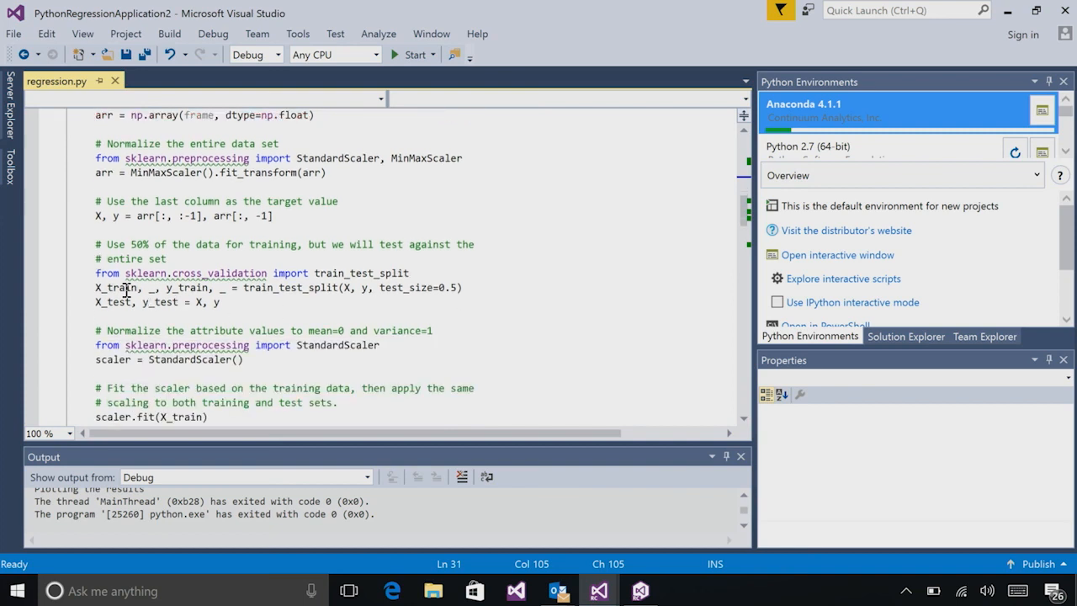
{"action": "left_click_drag", "start_coordinate": [94, 287], "coordinate": [208, 302]}
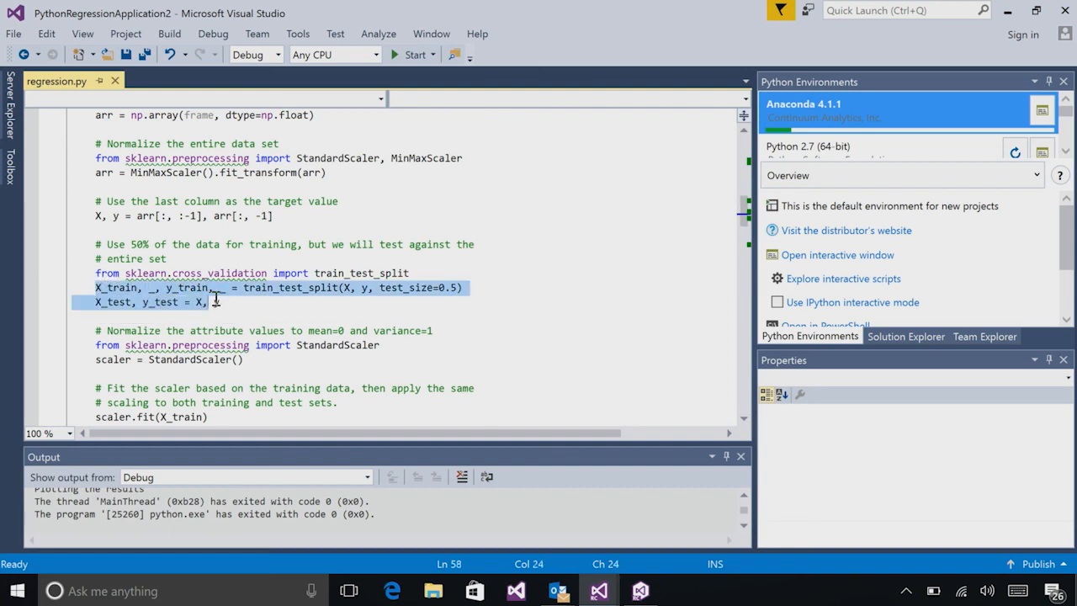
{"action": "type", "text": "y"}
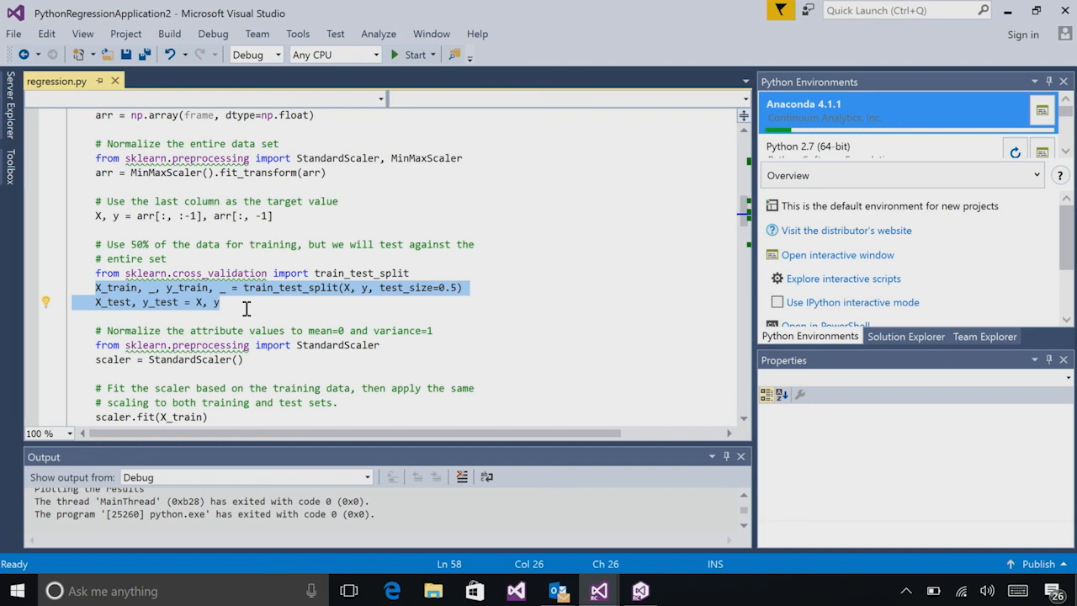
{"action": "mouse_move", "coordinate": [506, 311]}
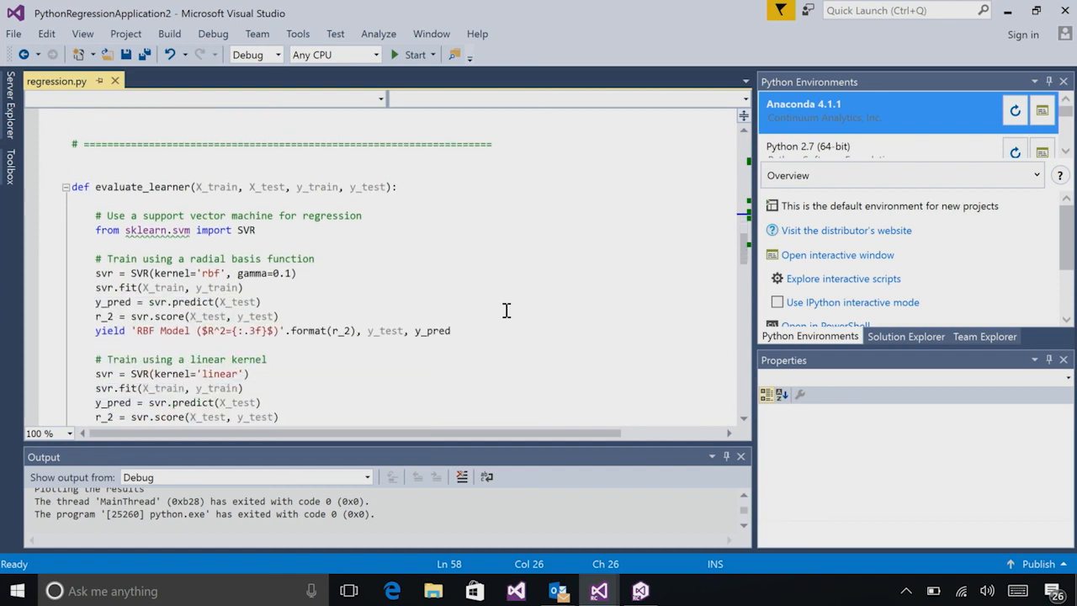
{"action": "scroll", "scroll_direction": "down", "scroll_amount": 3}
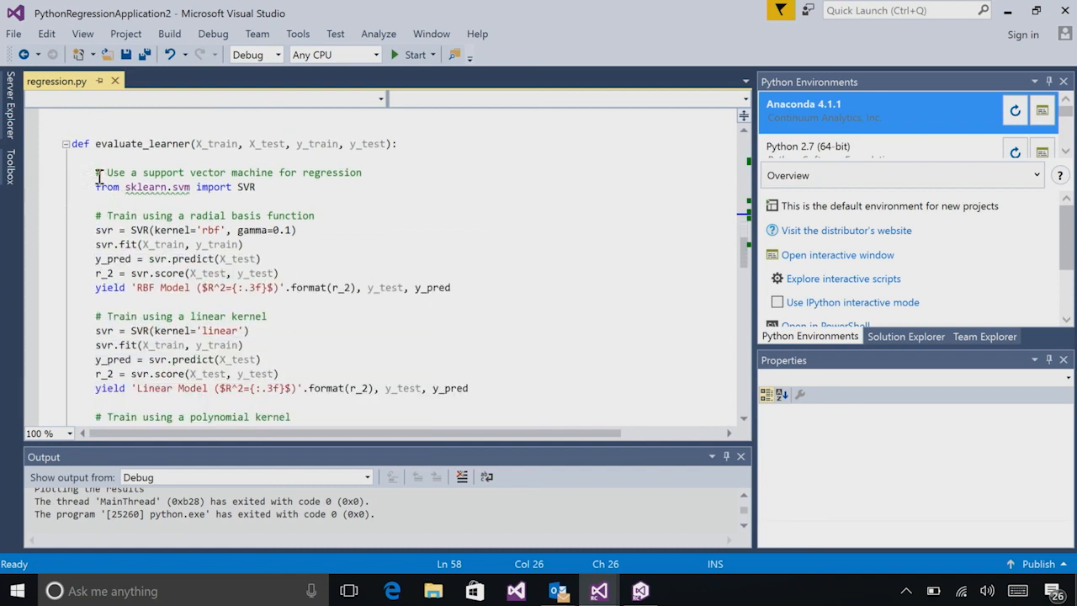
{"action": "mouse_move", "coordinate": [352, 213]}
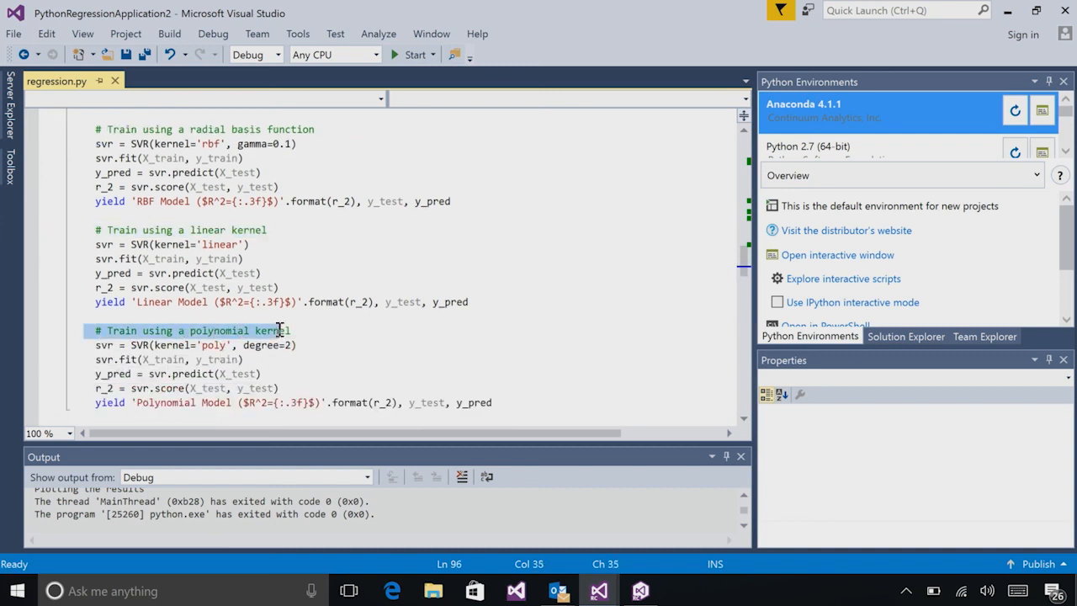
{"action": "scroll", "scroll_direction": "down", "scroll_amount": 3}
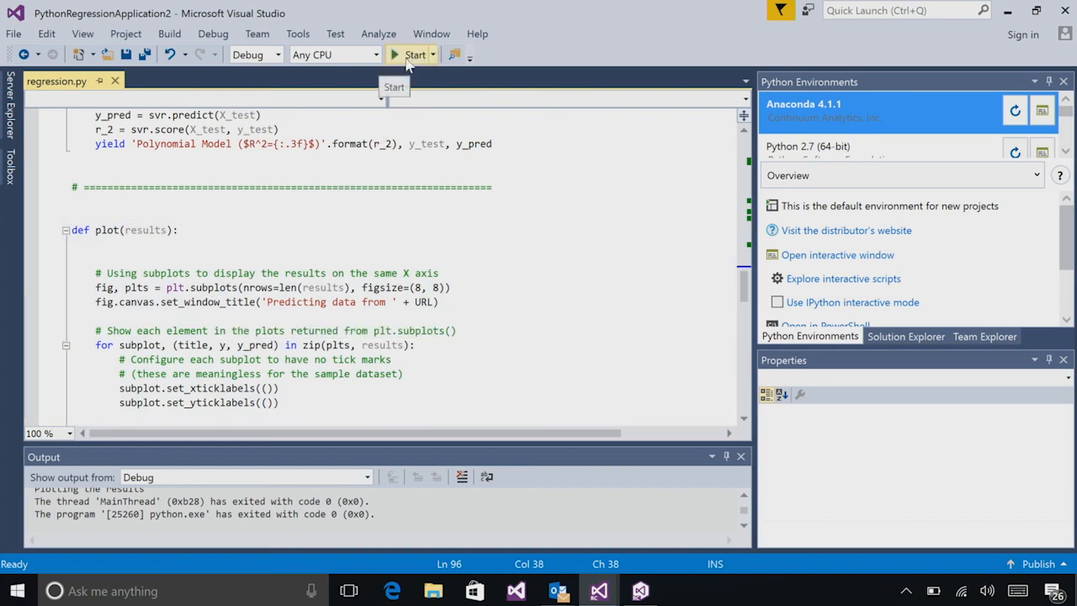
Run the regression script to plot RBF, linear and polynomial price predictions.
{"action": "left_click", "coordinate": [411, 54]}
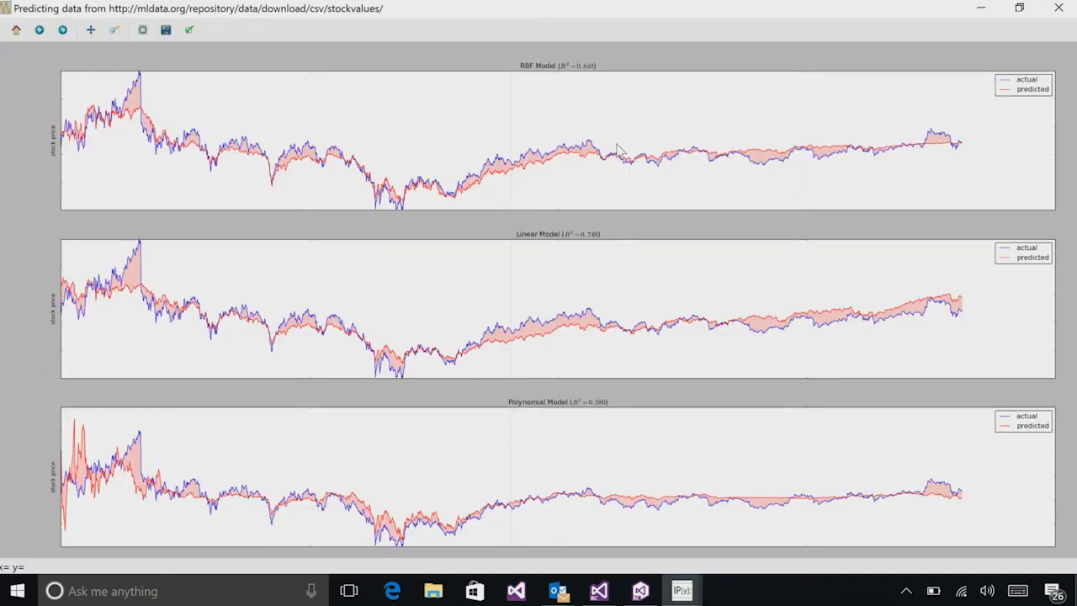
{"action": "mouse_move", "coordinate": [587, 145]}
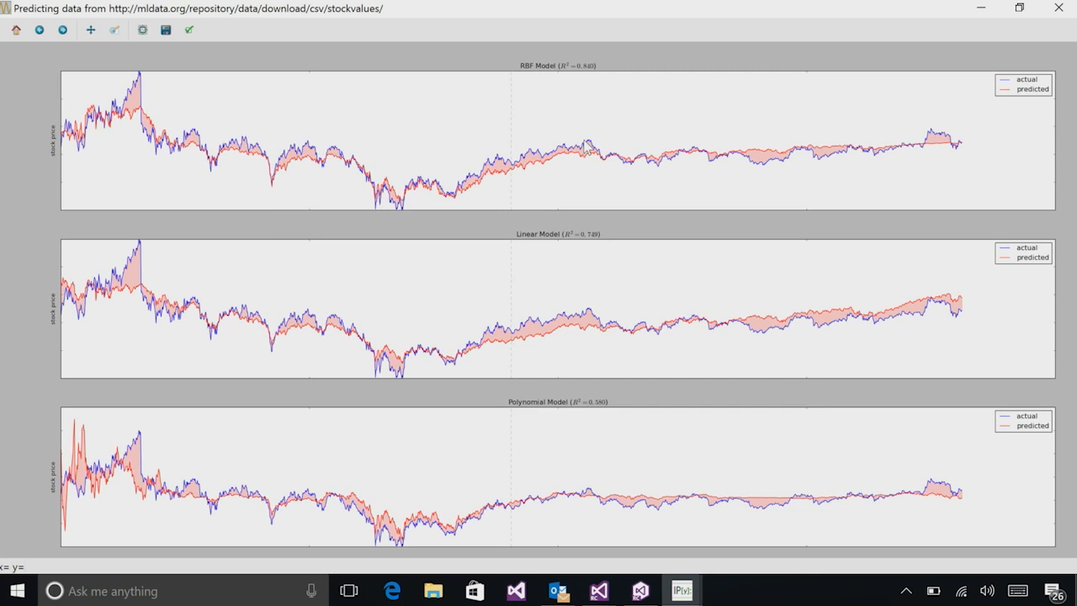
{"action": "mouse_move", "coordinate": [583, 143]}
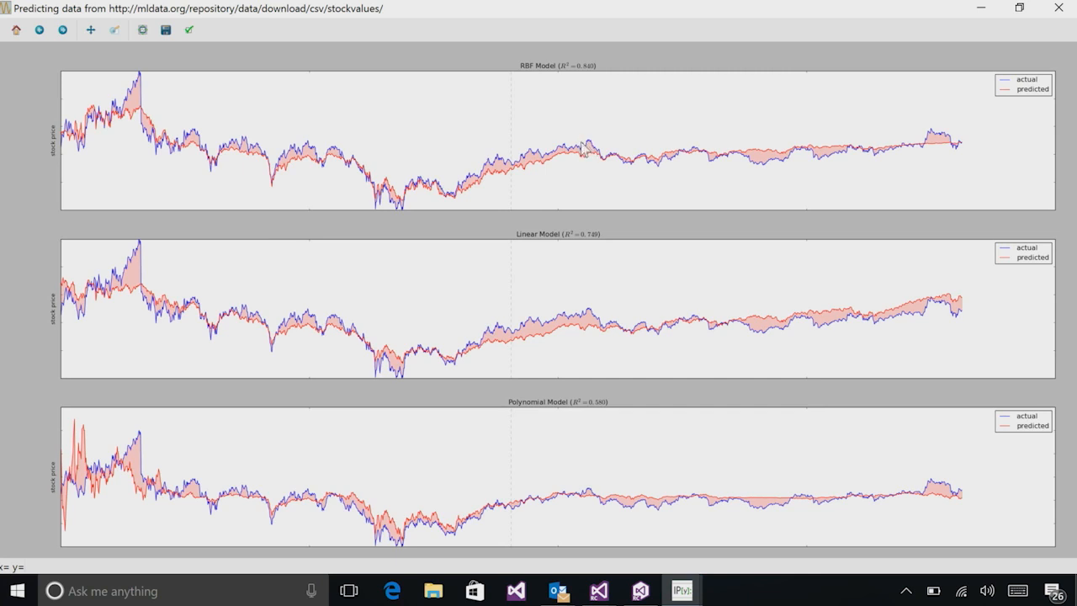
{"action": "mouse_move", "coordinate": [572, 135]}
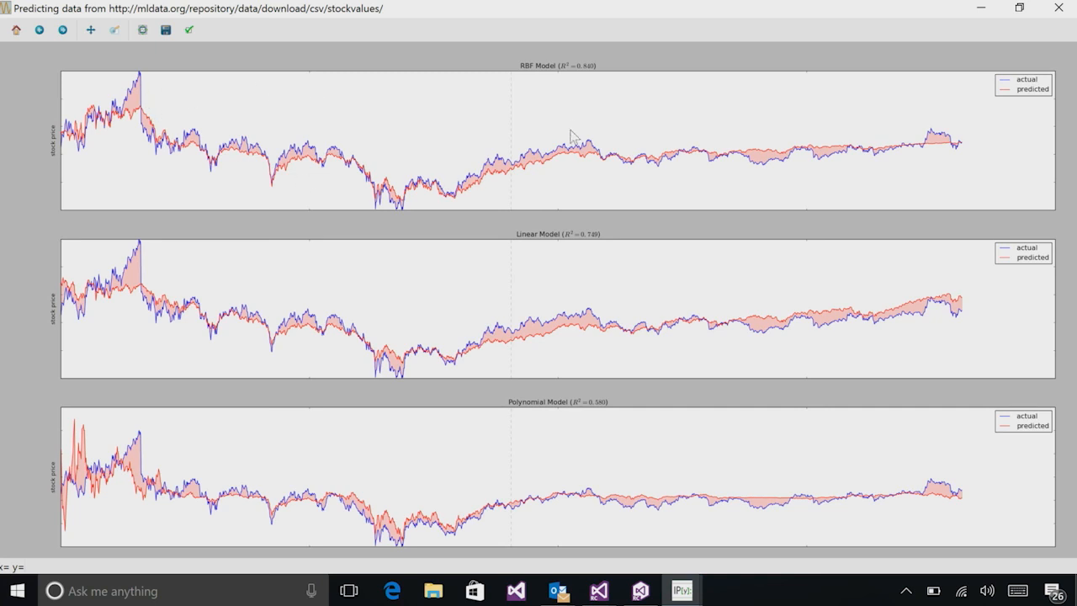
{"action": "mouse_move", "coordinate": [351, 121]}
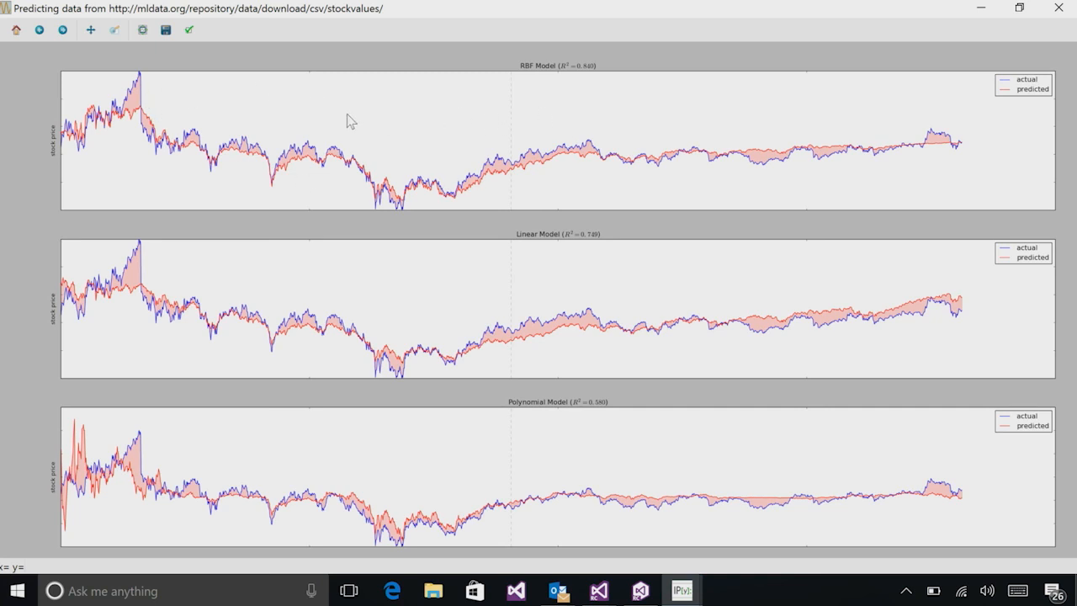
{"action": "mouse_move", "coordinate": [739, 127]}
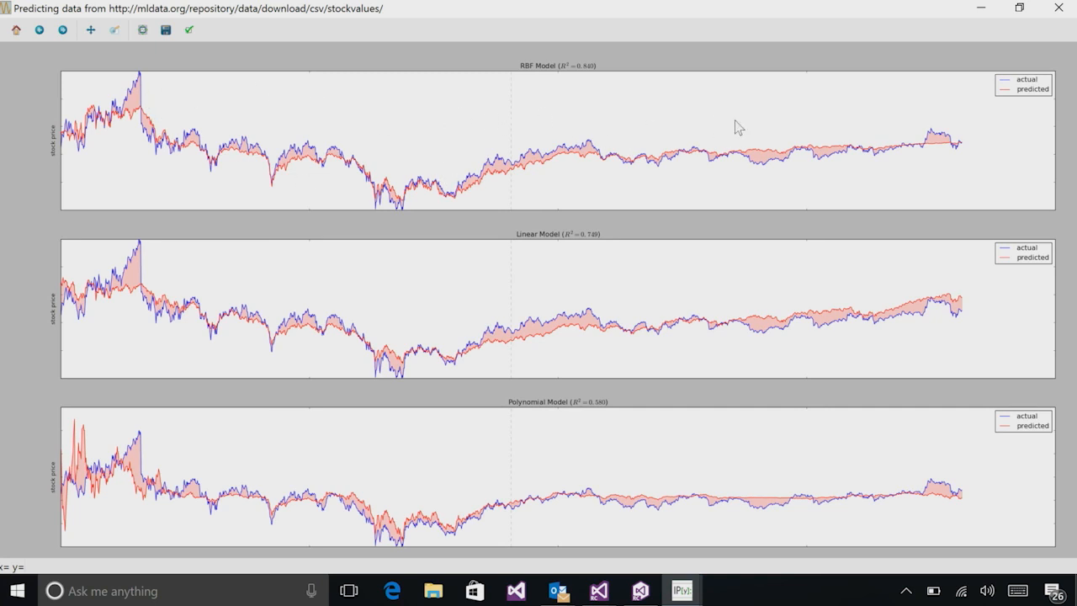
{"action": "mouse_move", "coordinate": [732, 128]}
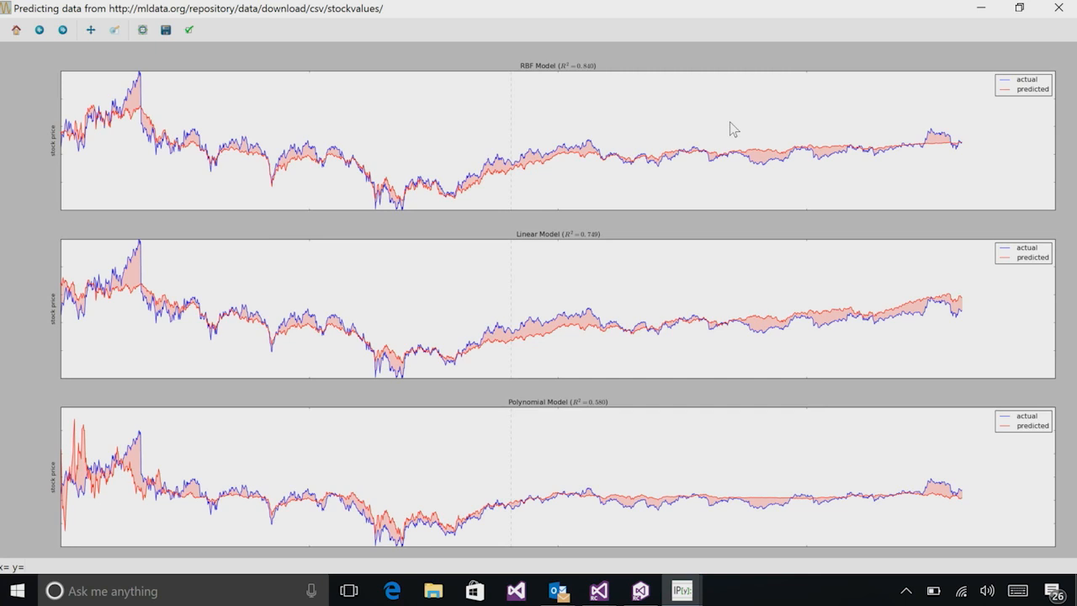
{"action": "mouse_move", "coordinate": [766, 159]}
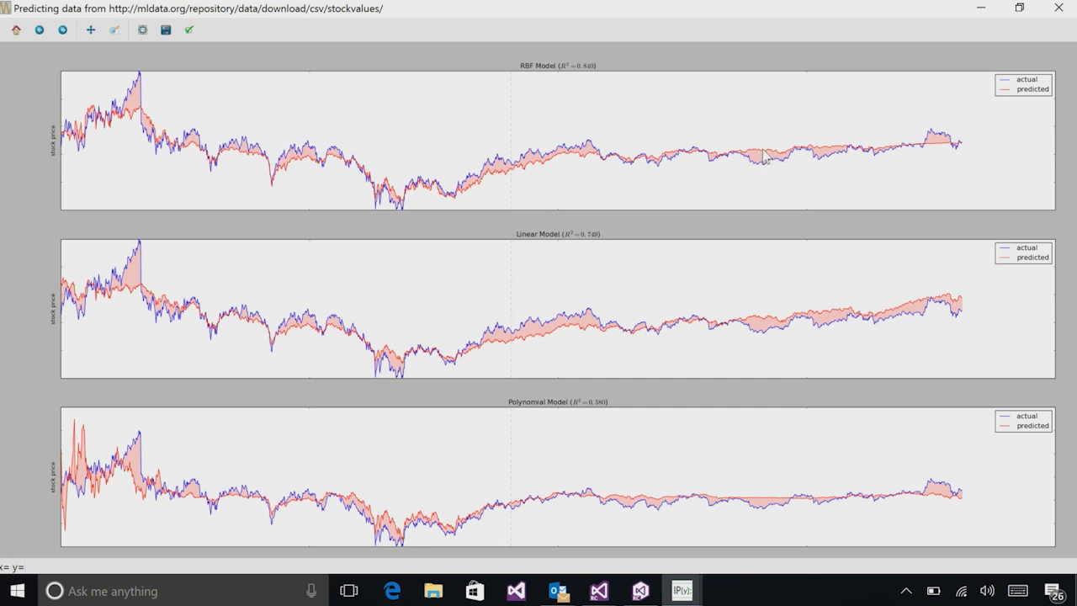
{"action": "mouse_move", "coordinate": [770, 170]}
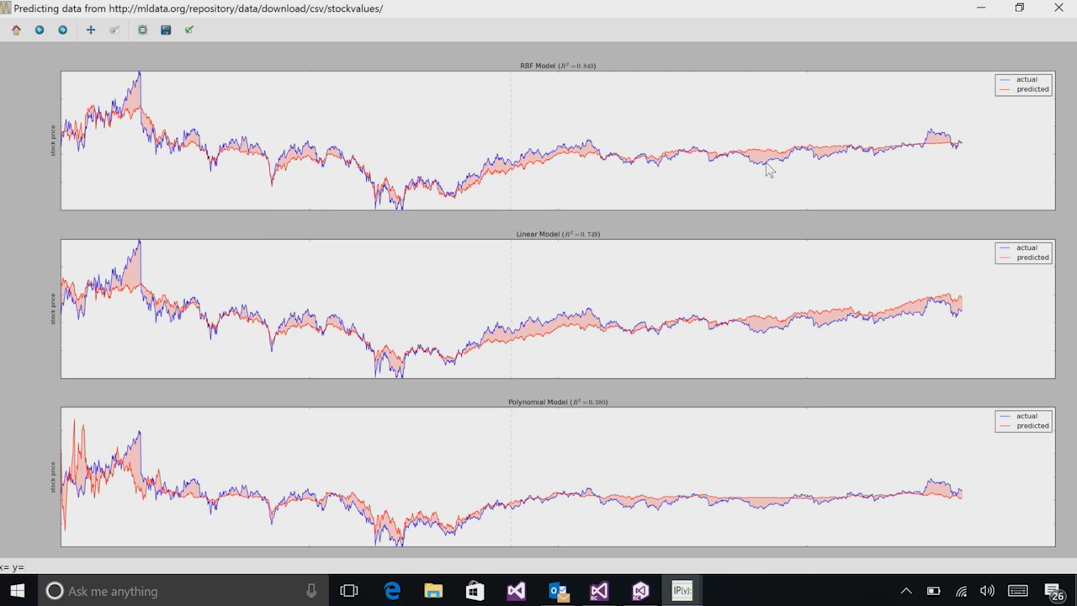
{"action": "mouse_move", "coordinate": [573, 75]}
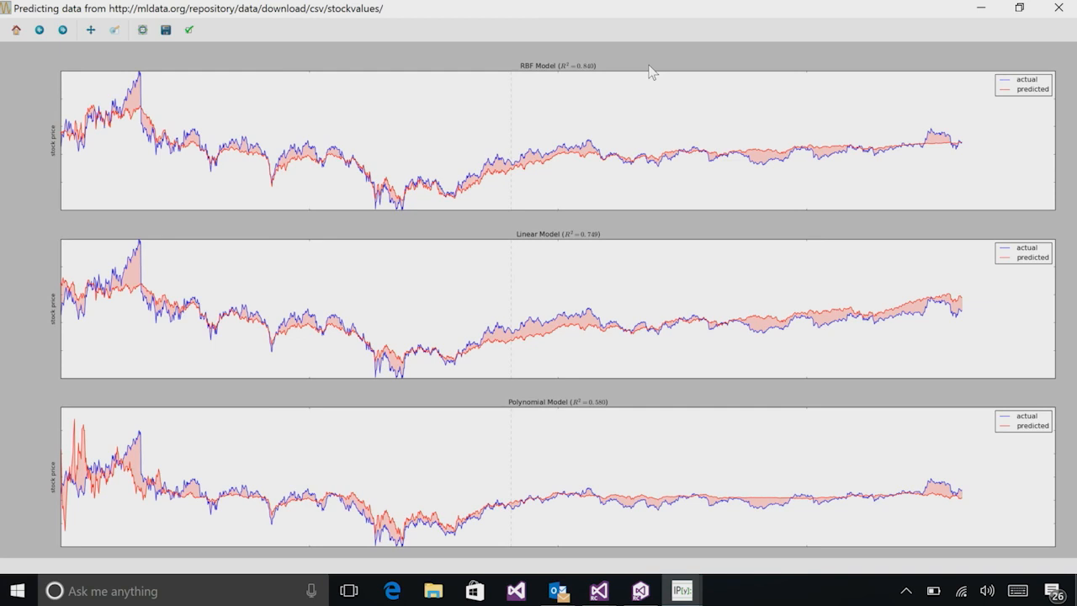
{"action": "mouse_move", "coordinate": [579, 78]}
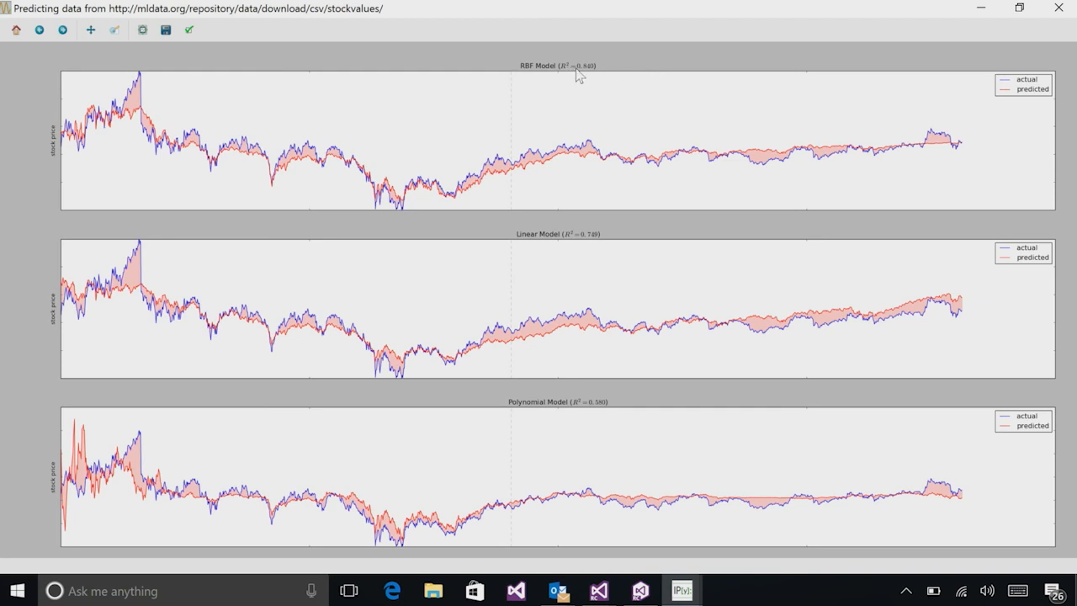
{"action": "mouse_move", "coordinate": [640, 80]}
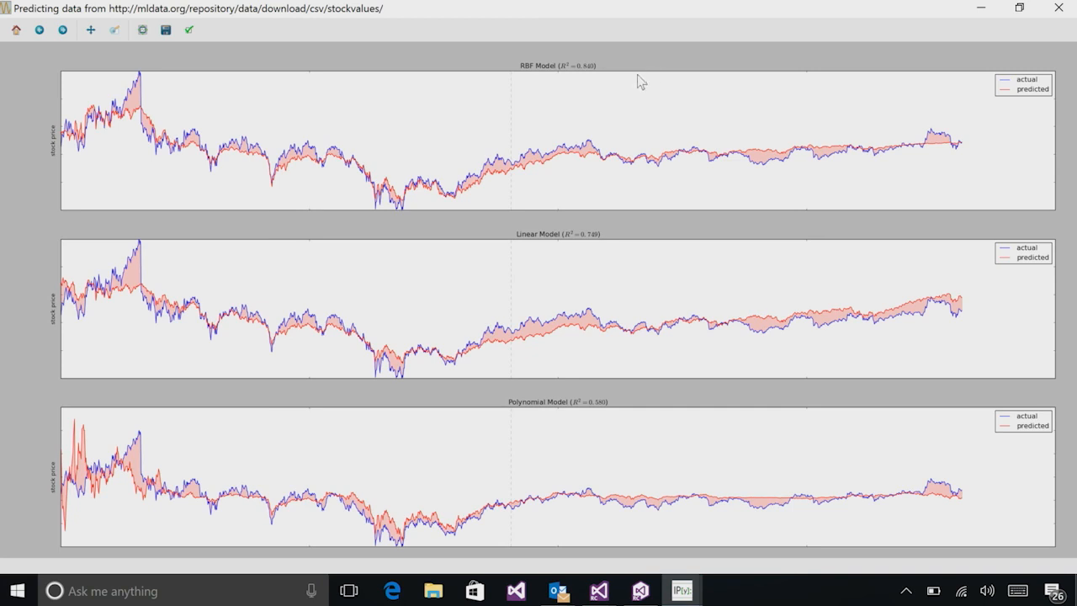
{"action": "mouse_move", "coordinate": [568, 76]}
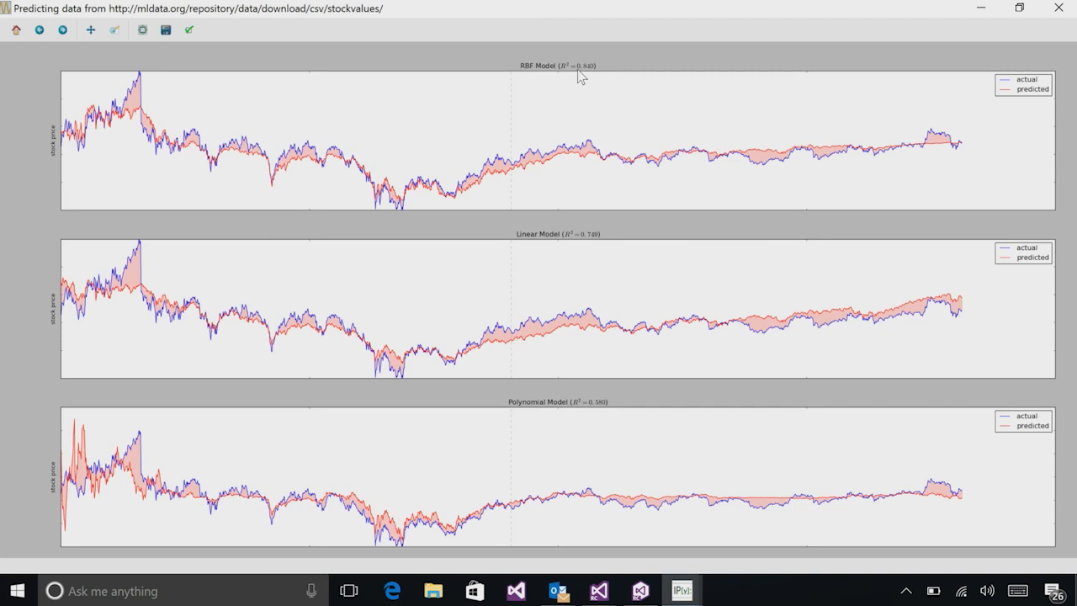
{"action": "mouse_move", "coordinate": [597, 111]}
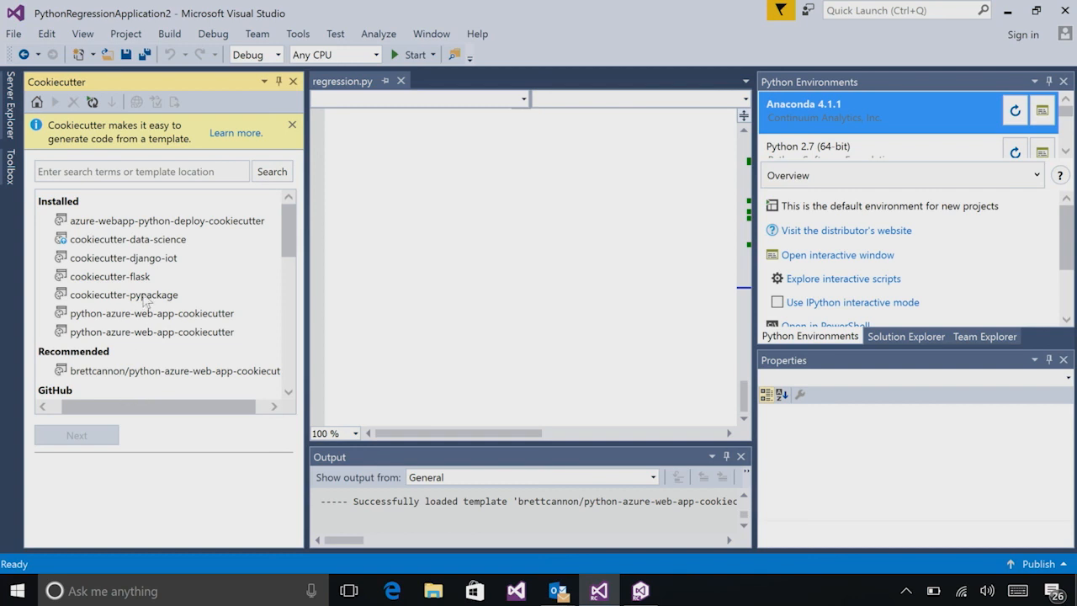
{"action": "mouse_move", "coordinate": [135, 257]}
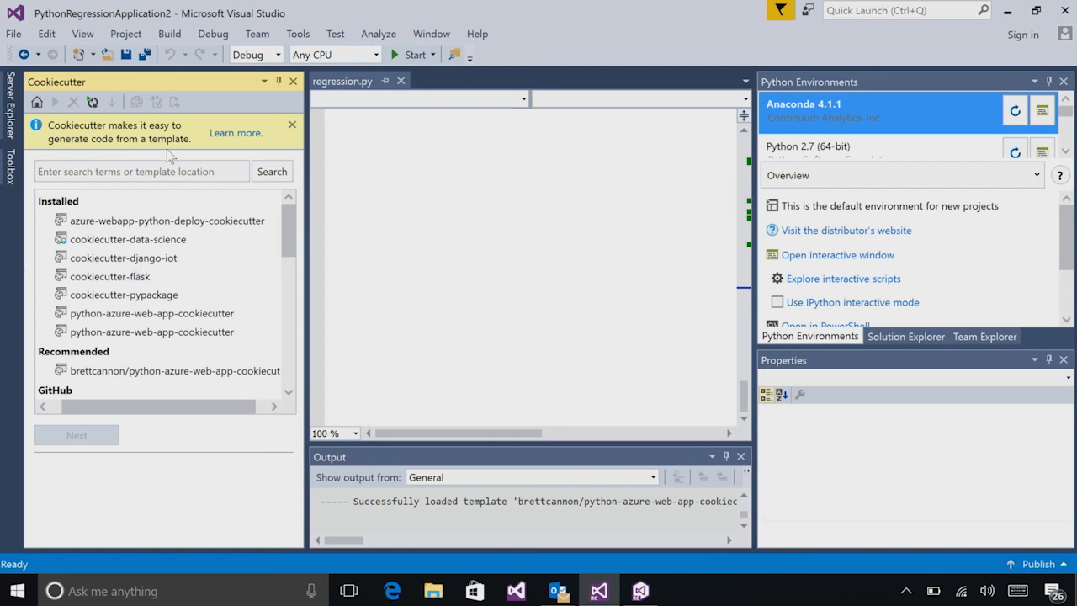
{"action": "left_click", "coordinate": [297, 34]}
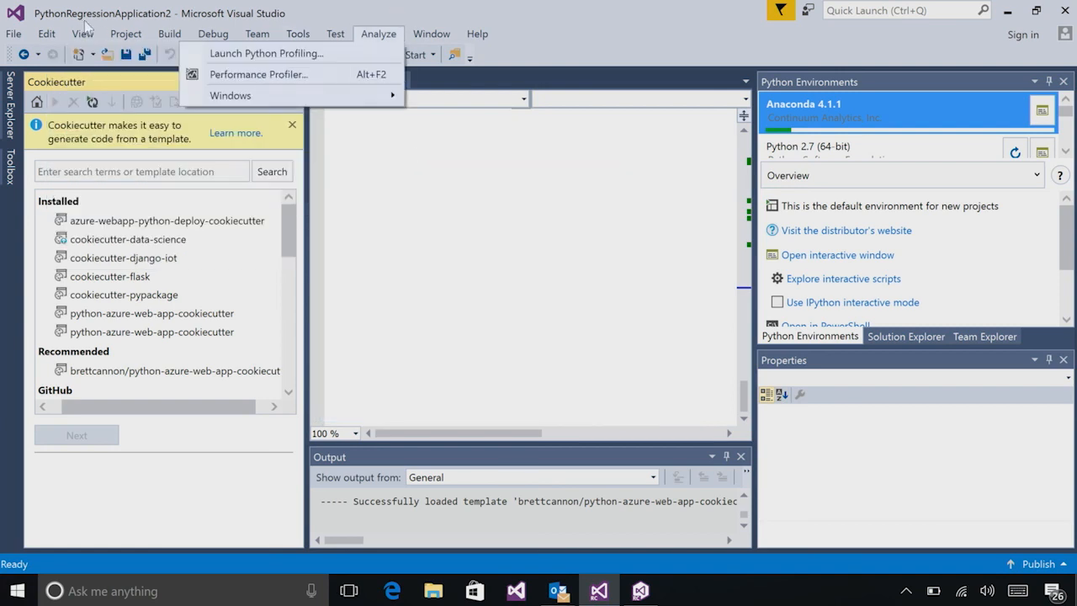
{"action": "left_click", "coordinate": [81, 34]}
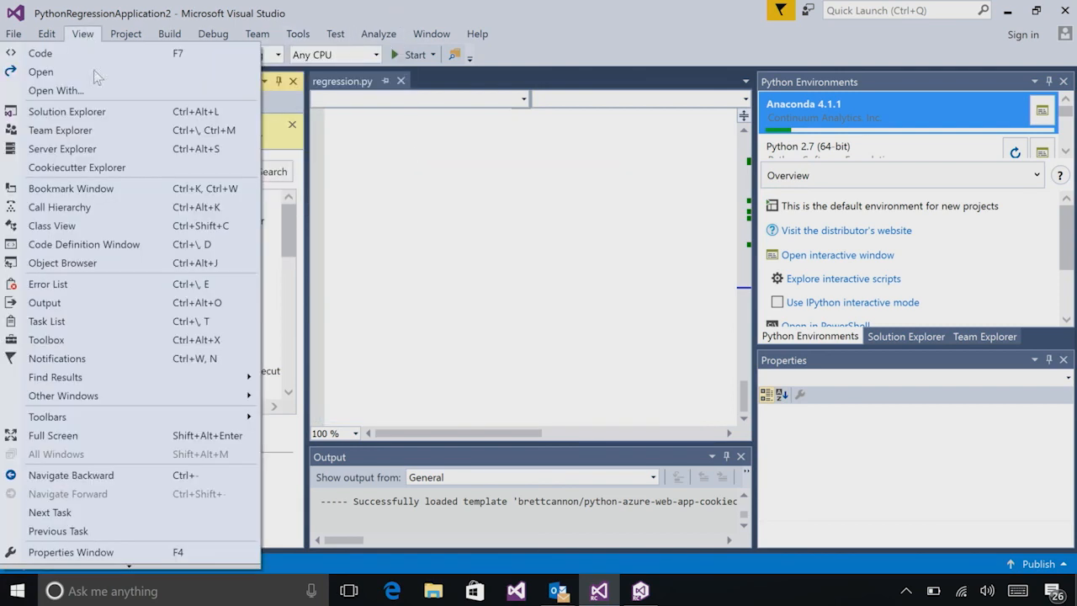
{"action": "left_click", "coordinate": [12, 33]}
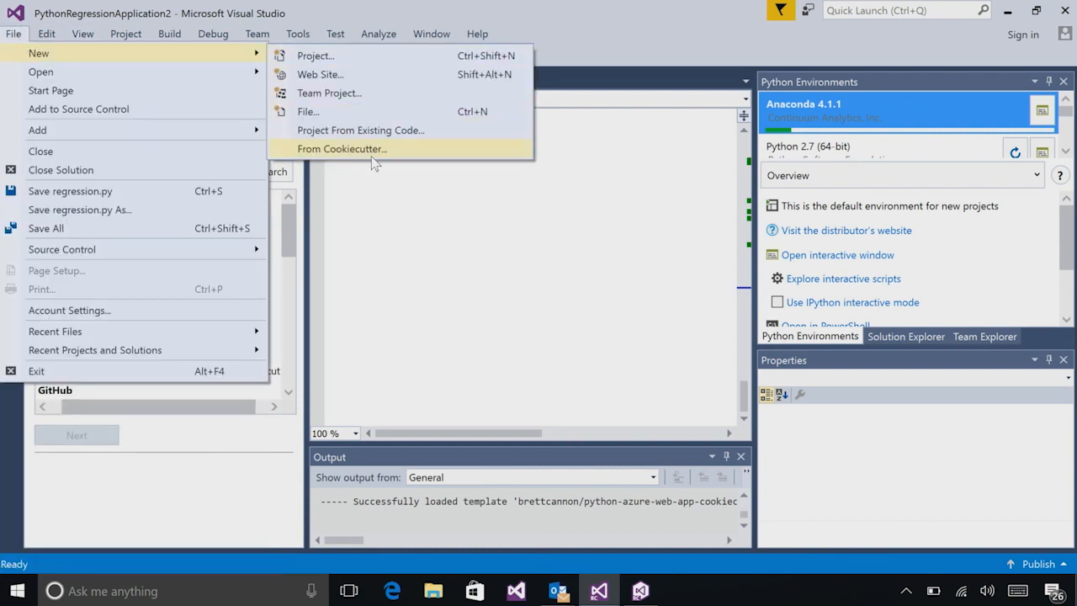
{"action": "mouse_move", "coordinate": [627, 48]}
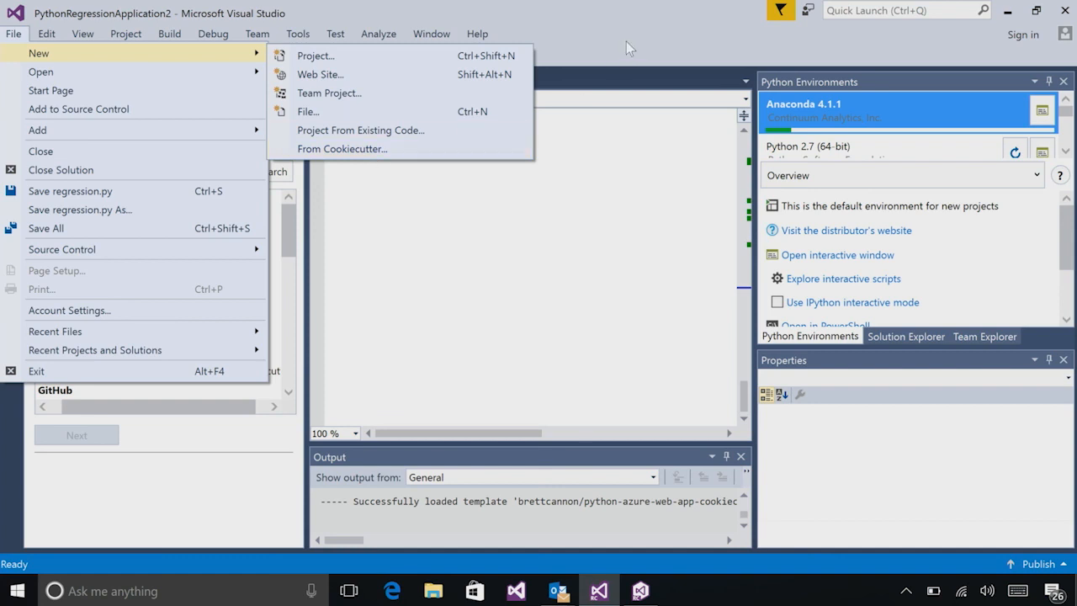
{"action": "left_click", "coordinate": [343, 149]}
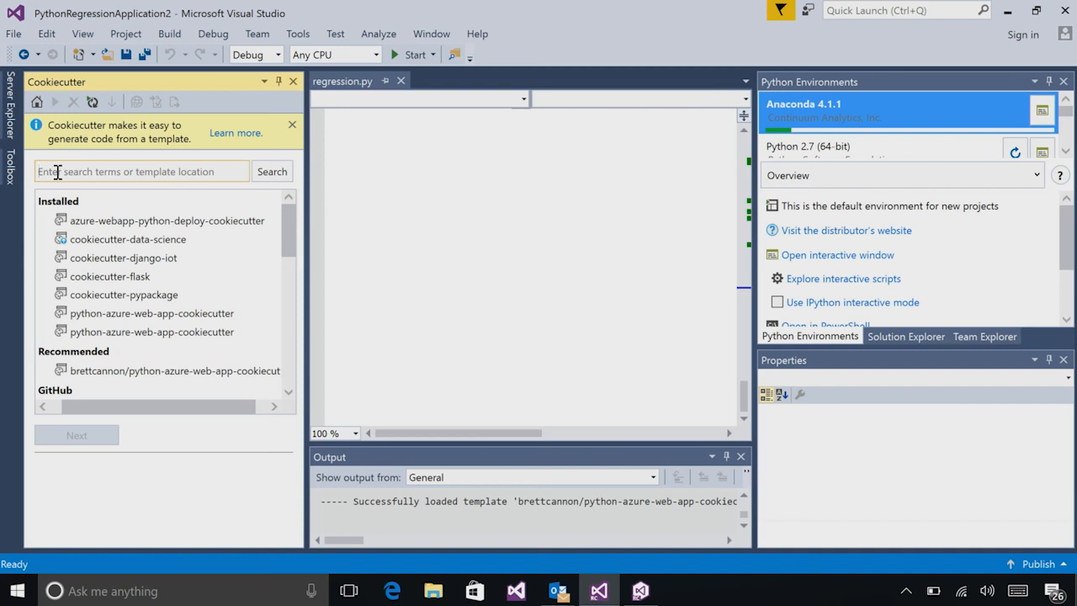
Search templates for 'Azur' and clone python-azure-web-app-cookiecutter to show its options.
{"action": "type", "text": "Azure"}
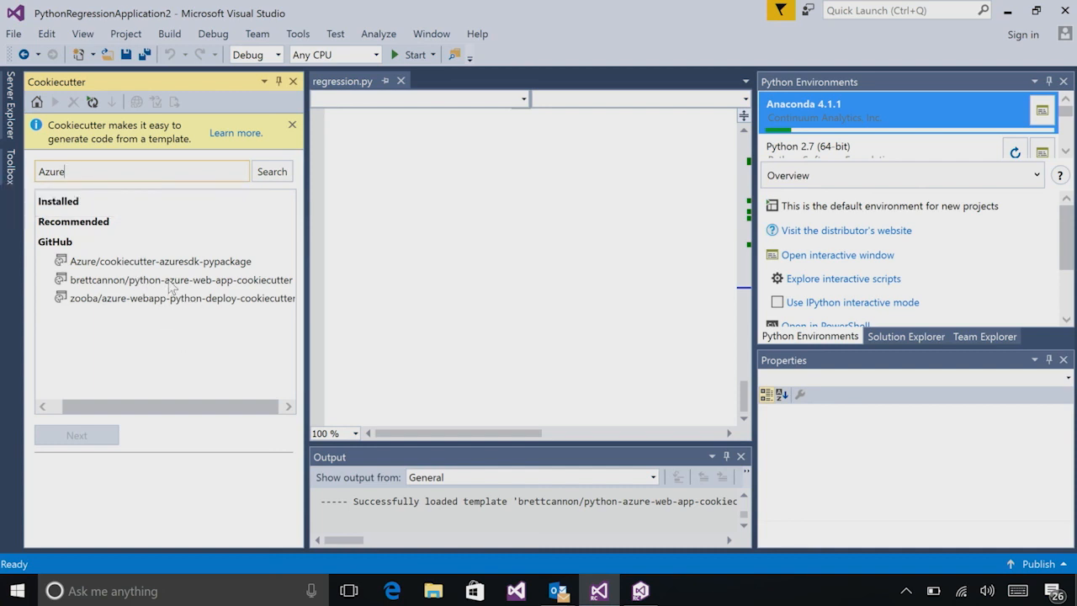
{"action": "left_click", "coordinate": [179, 279]}
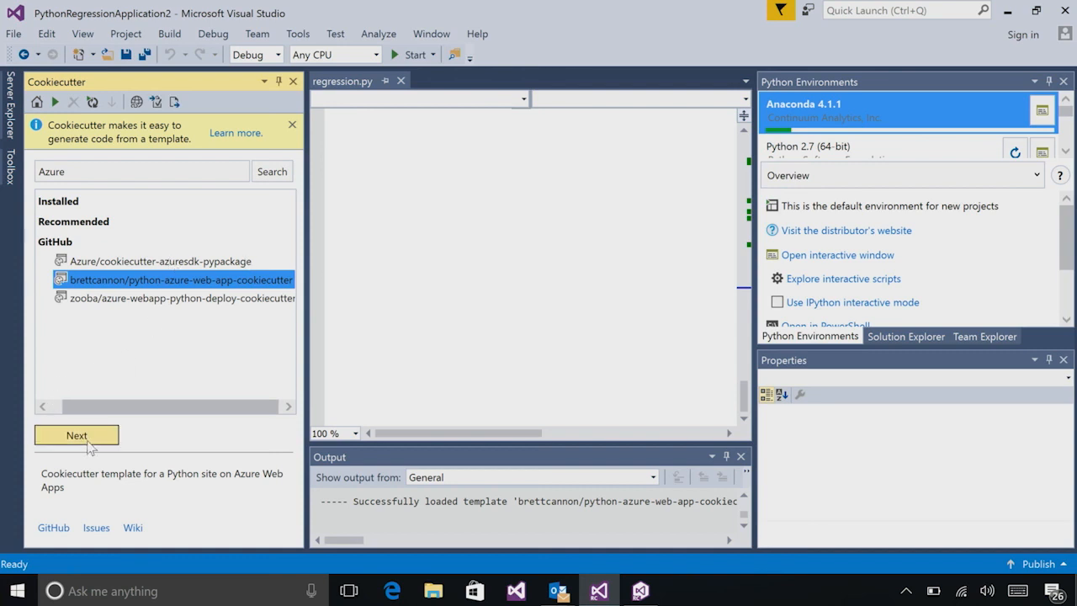
{"action": "left_click", "coordinate": [76, 436]}
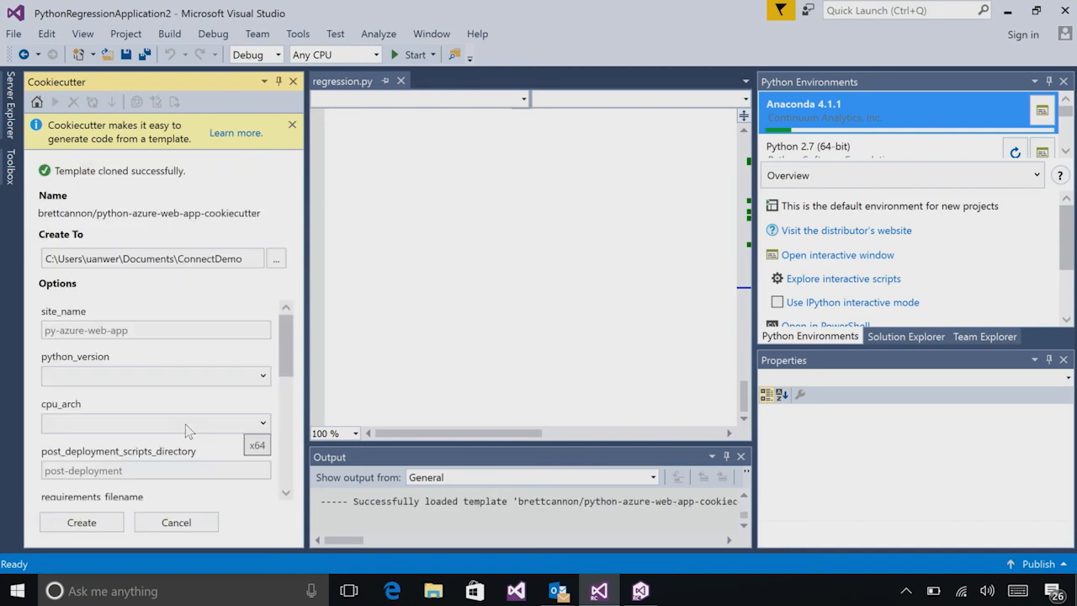
{"action": "mouse_move", "coordinate": [193, 287]}
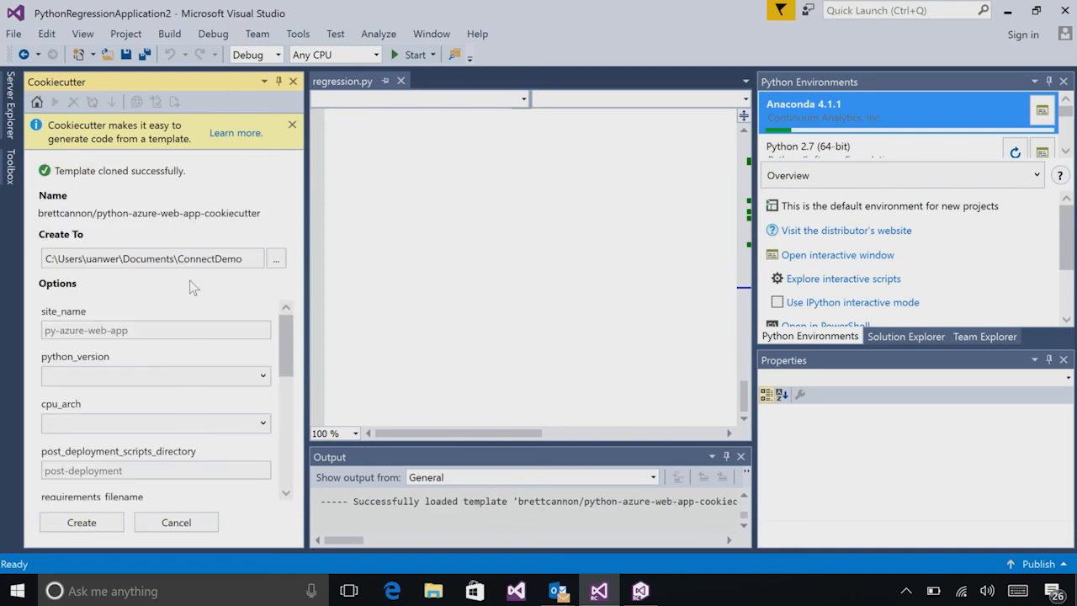
{"action": "mouse_move", "coordinate": [199, 258]}
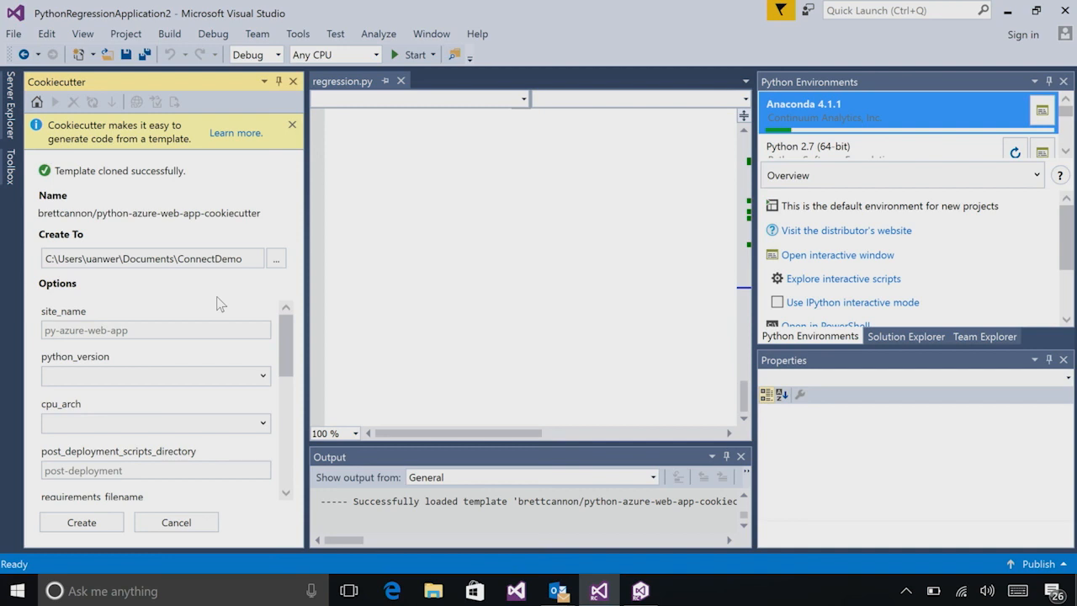
{"action": "mouse_move", "coordinate": [212, 393]}
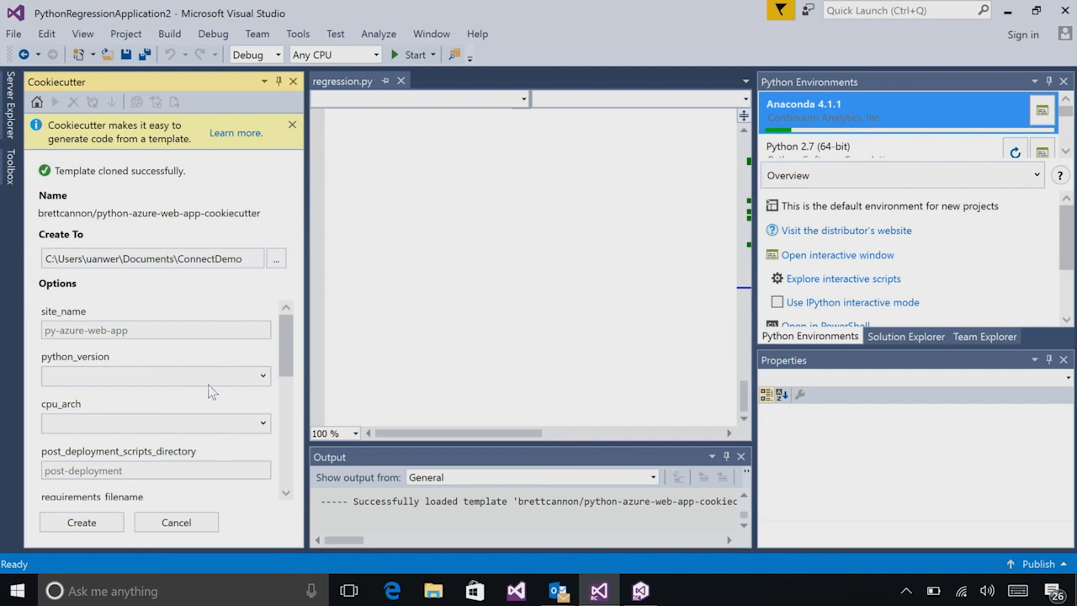
Create the template files with site name MyAzurePythonWebApp, python_version 3.5.2 and cpu_arch x64.
{"action": "left_click", "coordinate": [156, 330]}
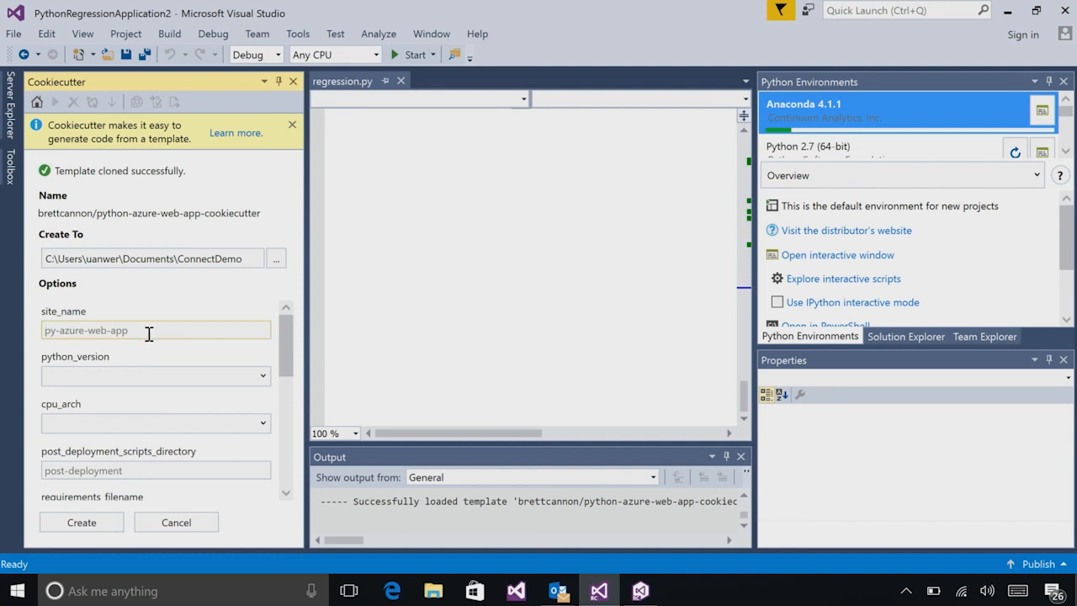
{"action": "type", "text": "My"}
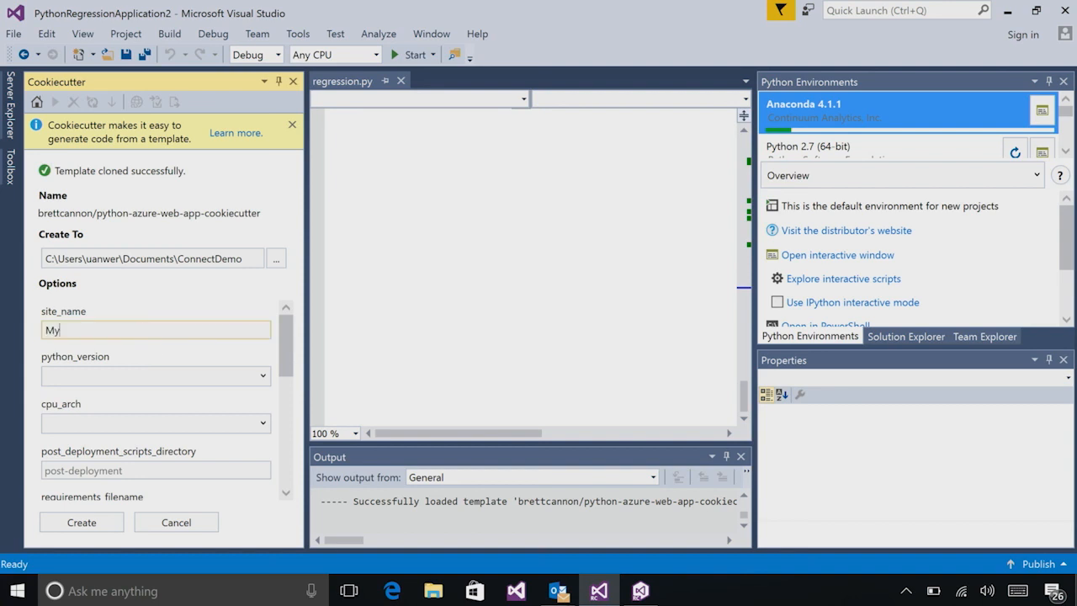
{"action": "type", "text": "Azure"}
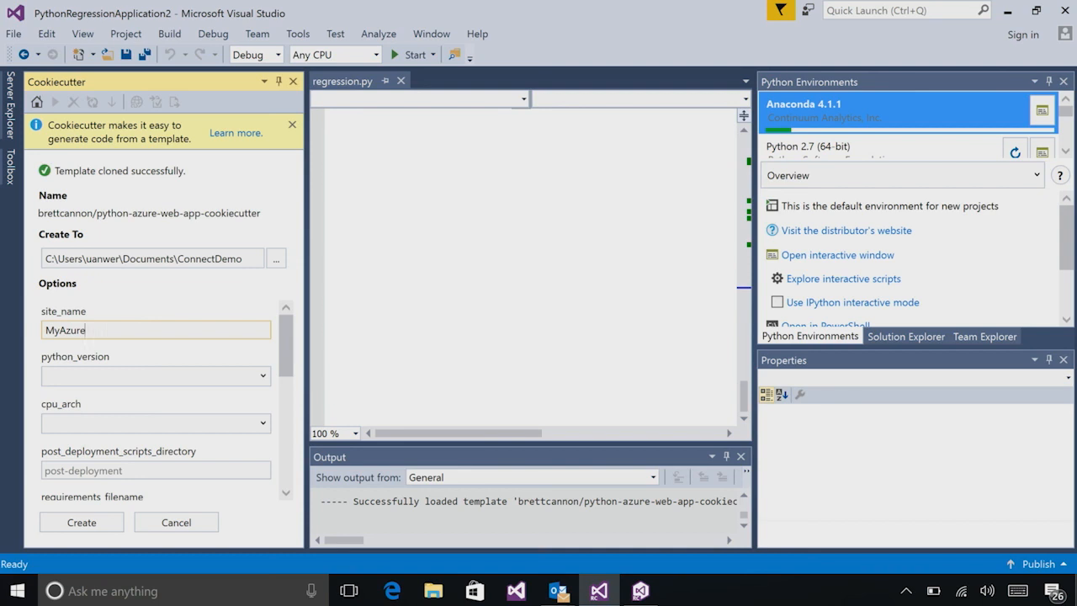
{"action": "type", "text": "PythonWebApp"}
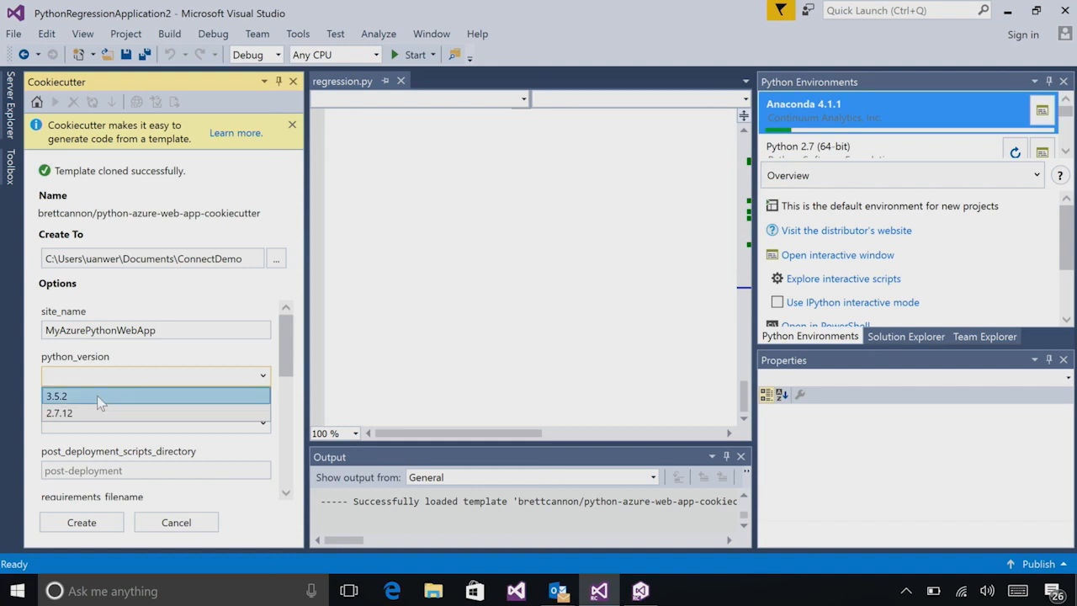
{"action": "left_click", "coordinate": [56, 395]}
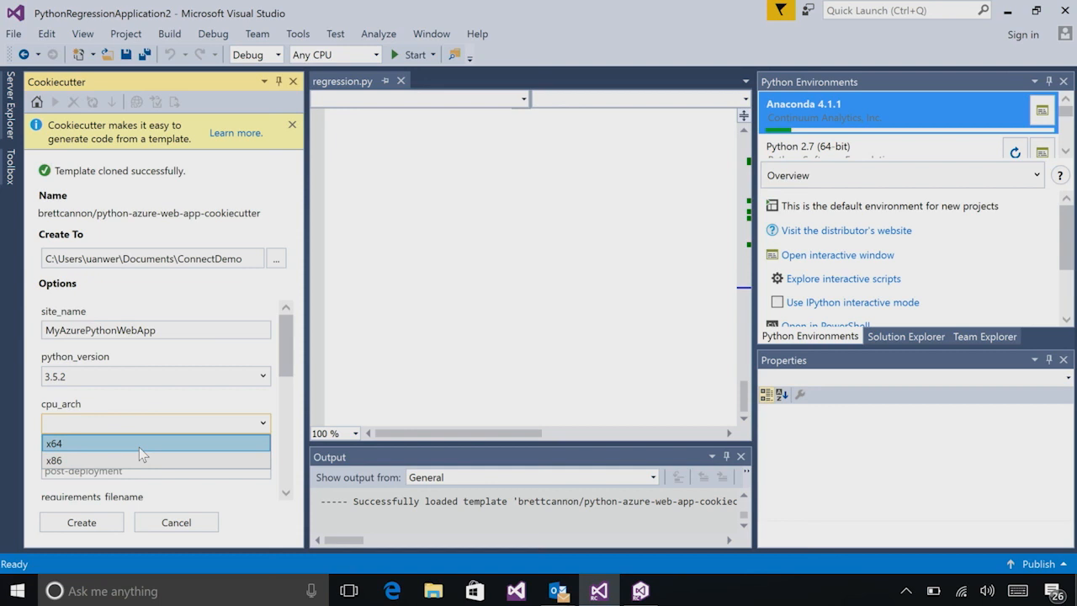
{"action": "left_click", "coordinate": [54, 442]}
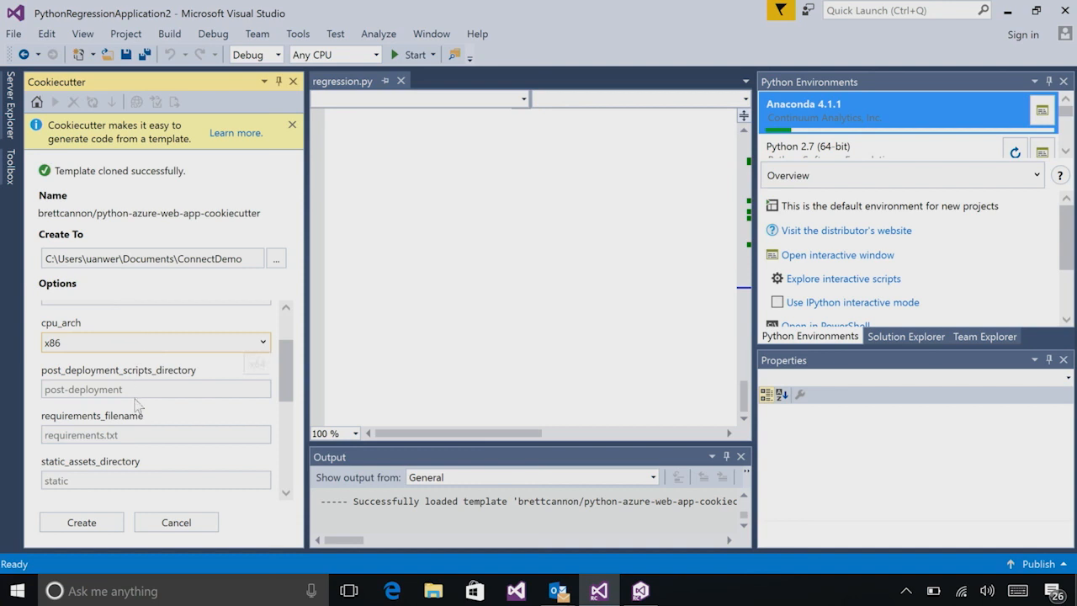
{"action": "scroll", "scroll_direction": "down", "scroll_amount": 3}
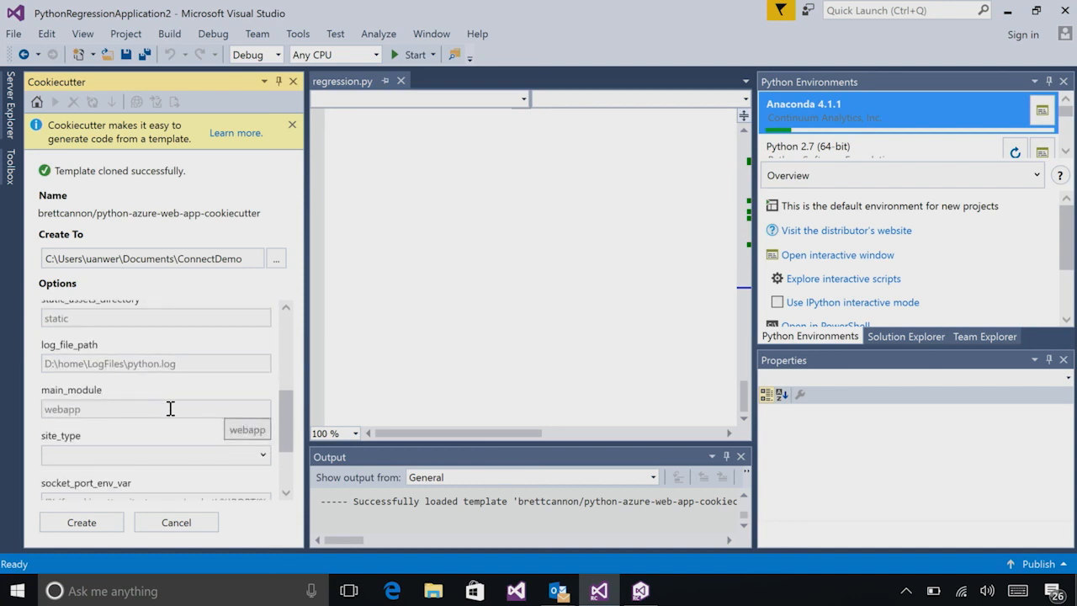
{"action": "scroll", "scroll_direction": "down", "scroll_amount": 3}
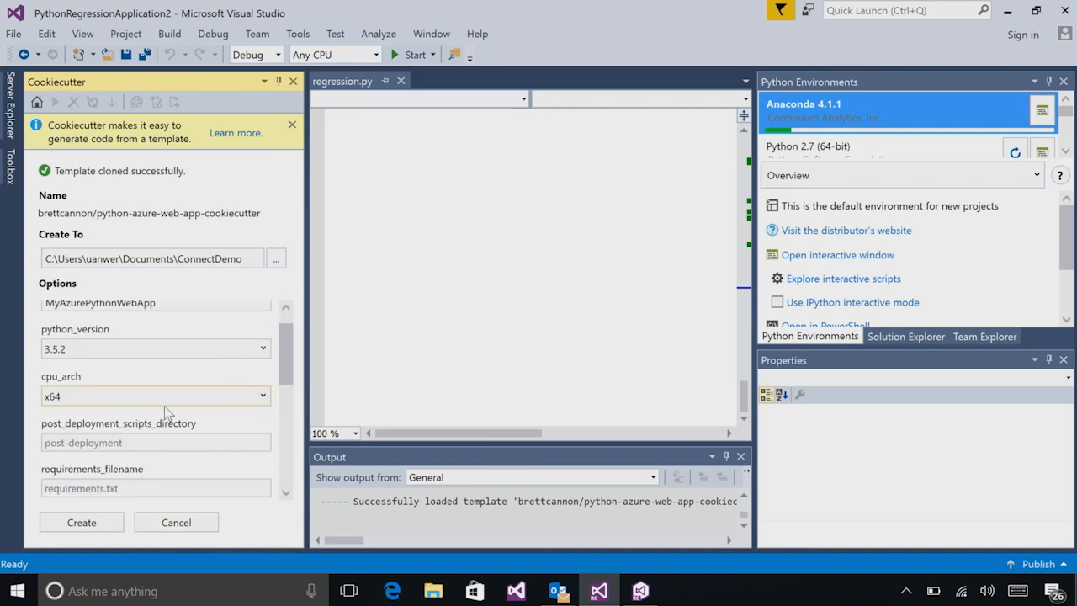
{"action": "left_click", "coordinate": [80, 522]}
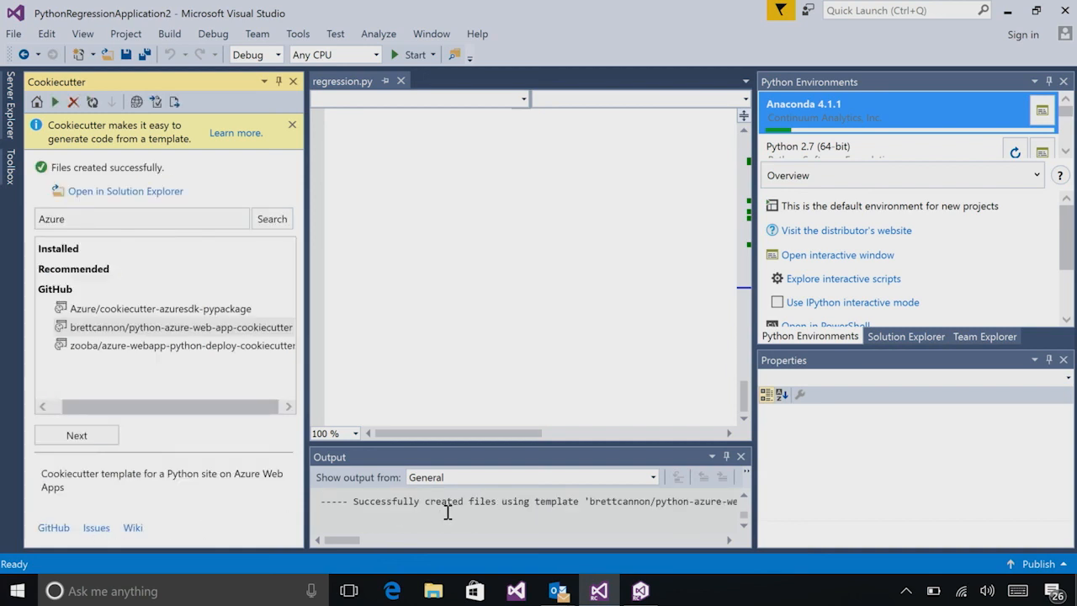
{"action": "mouse_move", "coordinate": [446, 522]}
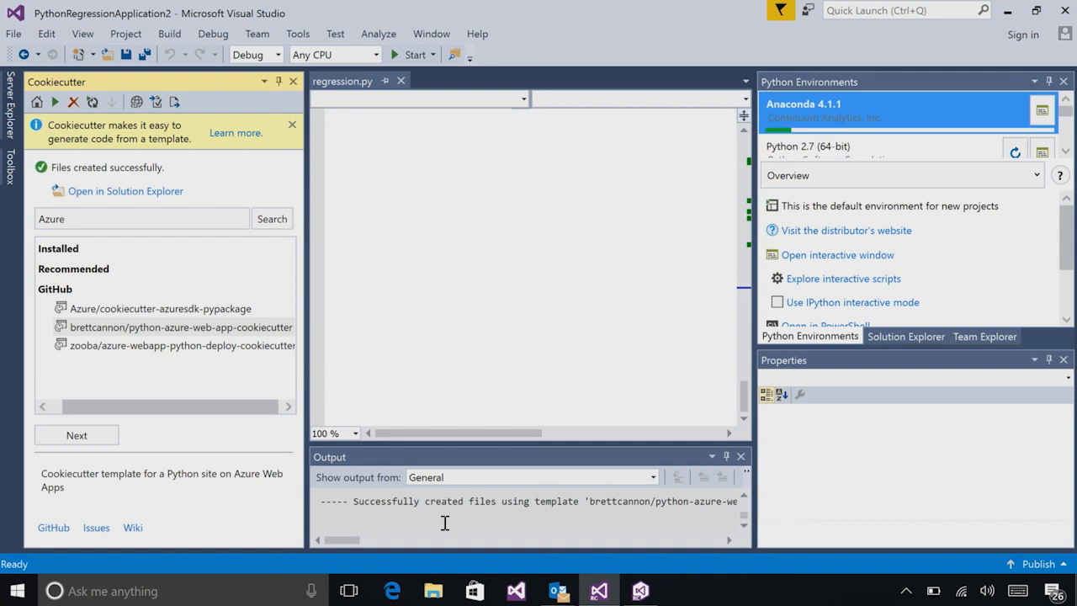
{"action": "mouse_move", "coordinate": [260, 324]}
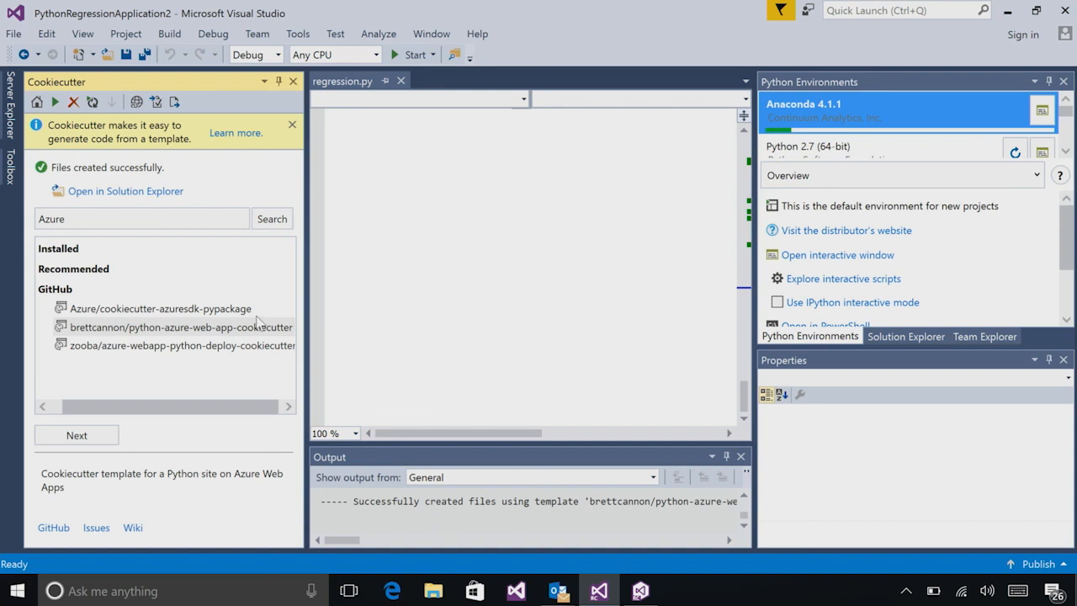
{"action": "mouse_move", "coordinate": [202, 187]}
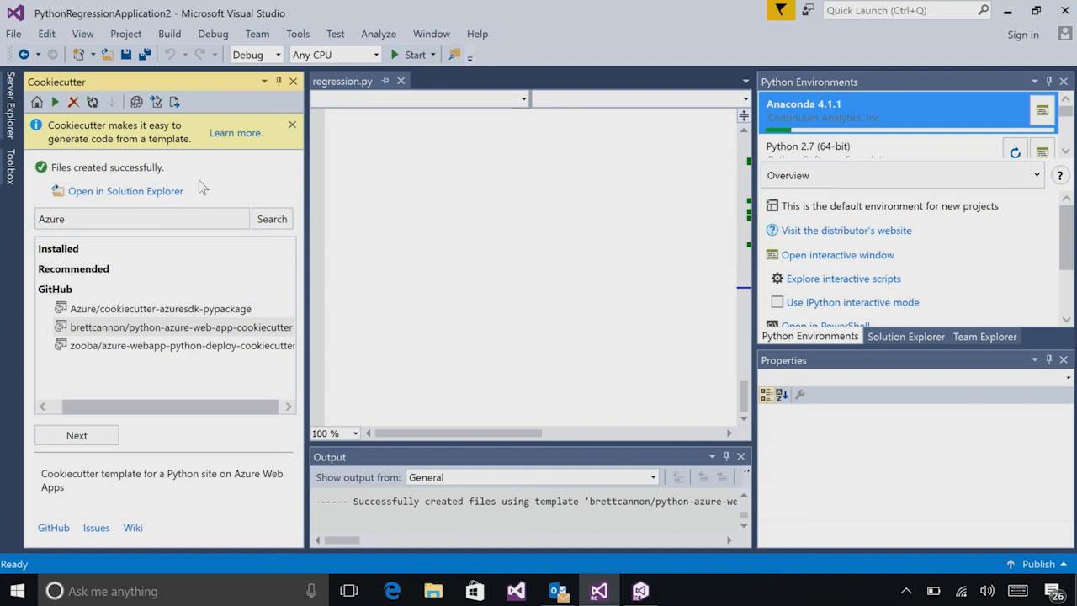
{"action": "mouse_move", "coordinate": [125, 191]}
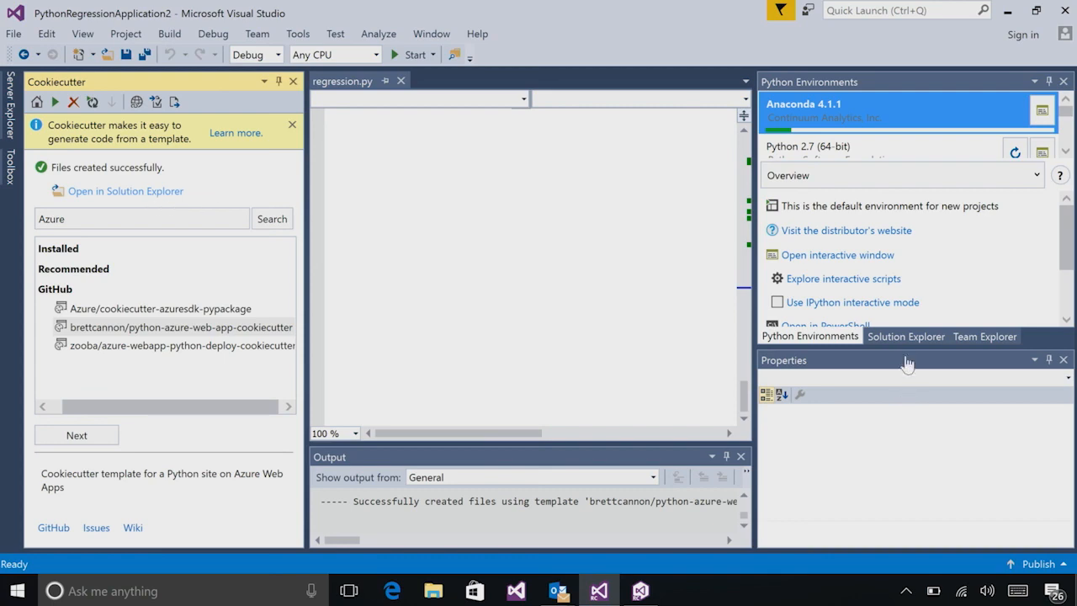
{"action": "mouse_move", "coordinate": [907, 345]}
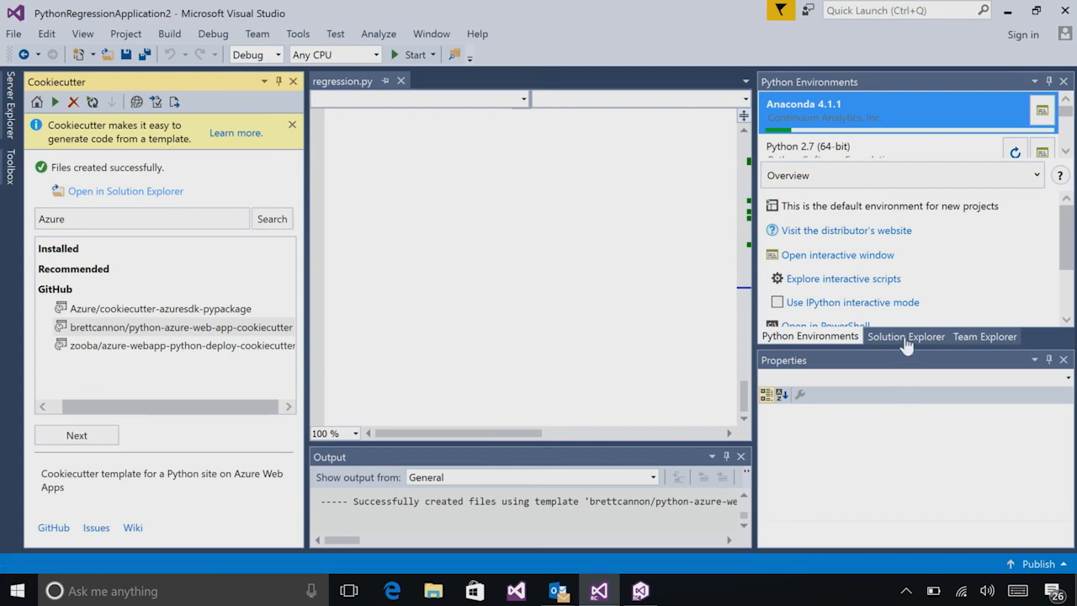
Load the ConnectDemo folder in Solution Explorer with azuredeploy.json open.
{"action": "left_click", "coordinate": [906, 337]}
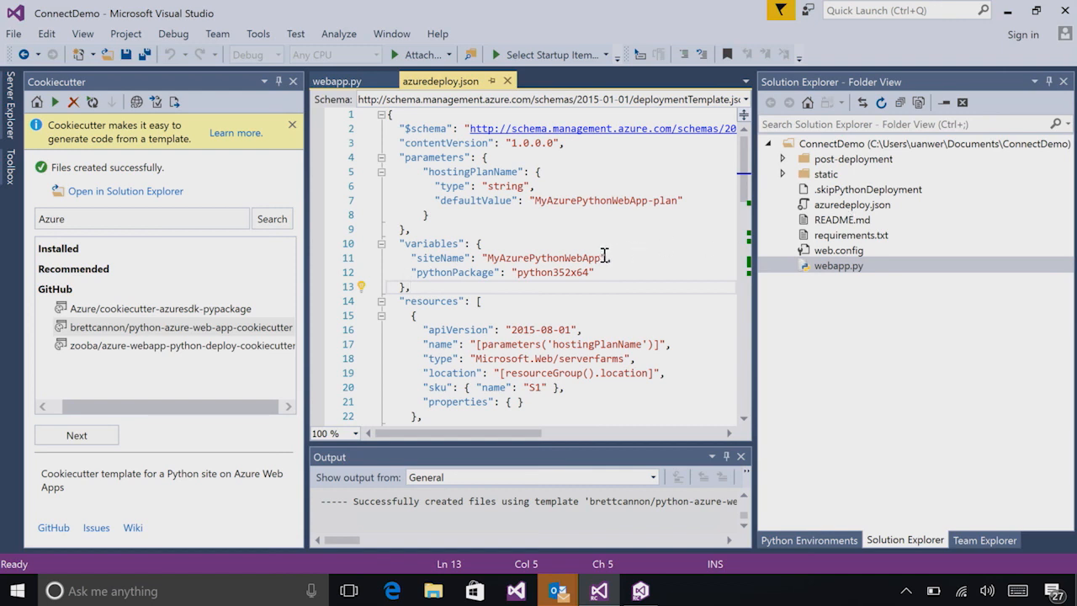
{"action": "double_click", "coordinate": [543, 258]}
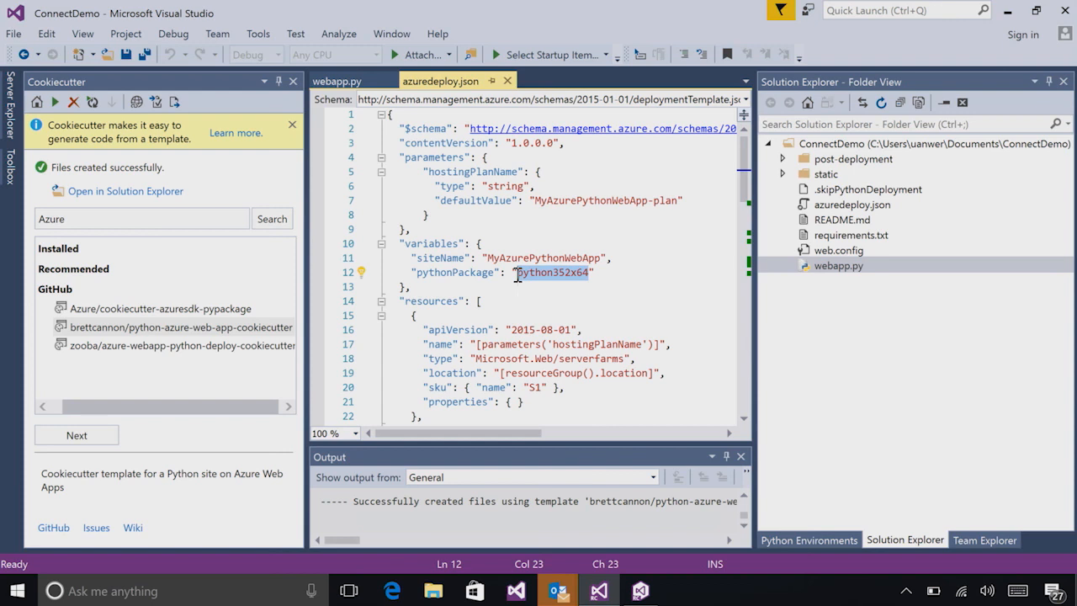
{"action": "double_click", "coordinate": [551, 271]}
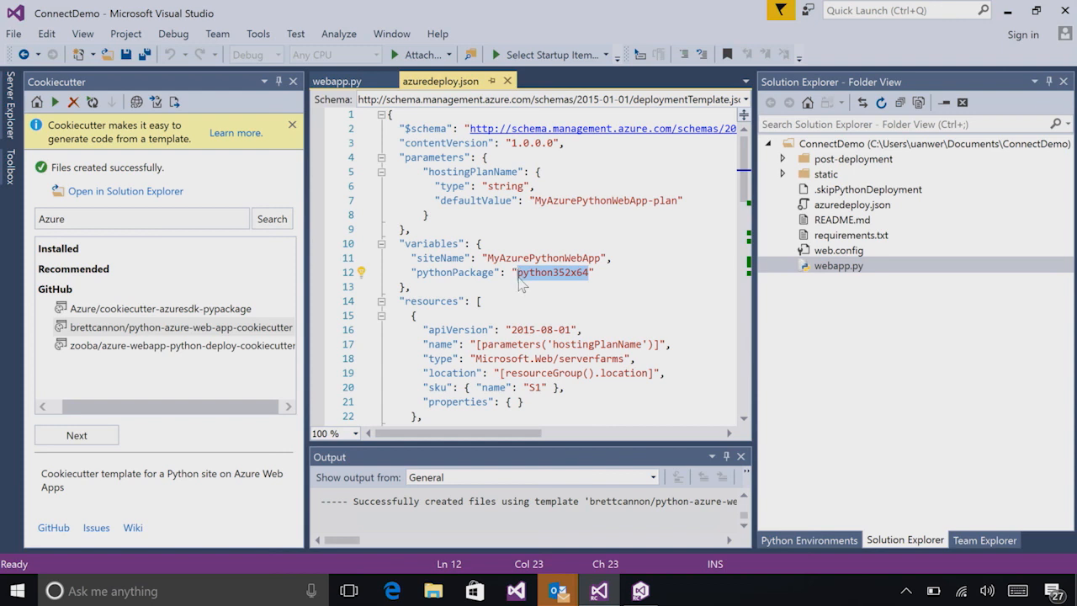